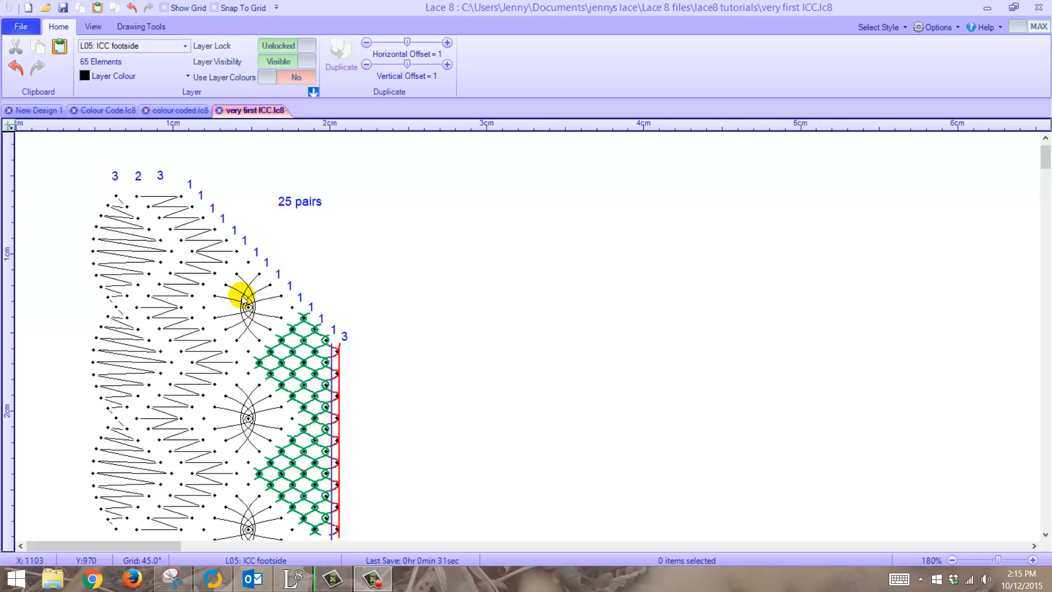
mouse_move(220, 292)
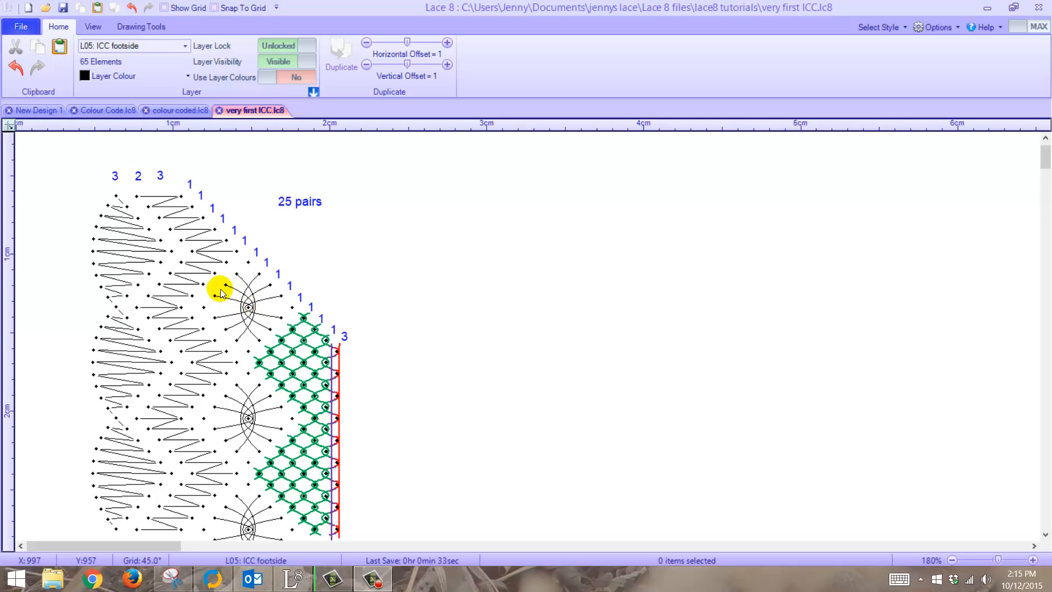
- Switch to layer L06 ICC spider and lock the ICC footside layer in Layer Setup
left_click(186, 46)
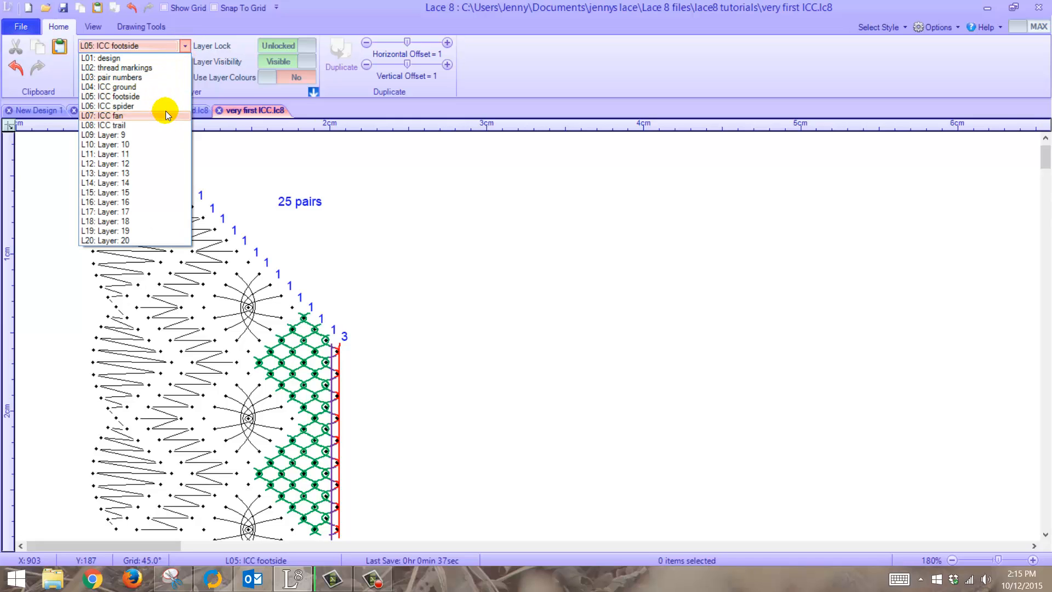
left_click(115, 106)
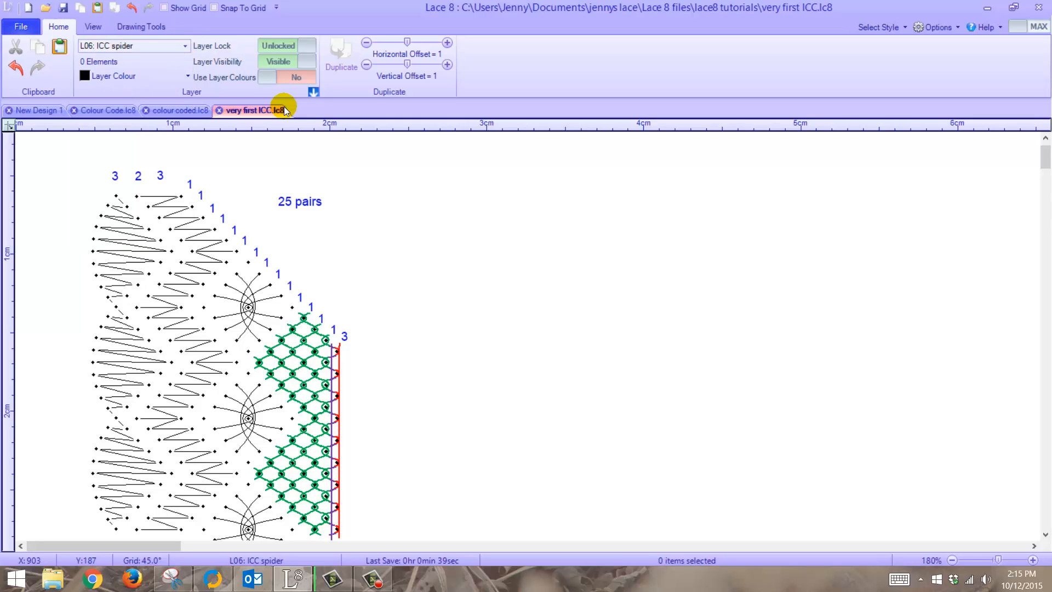
left_click(313, 92)
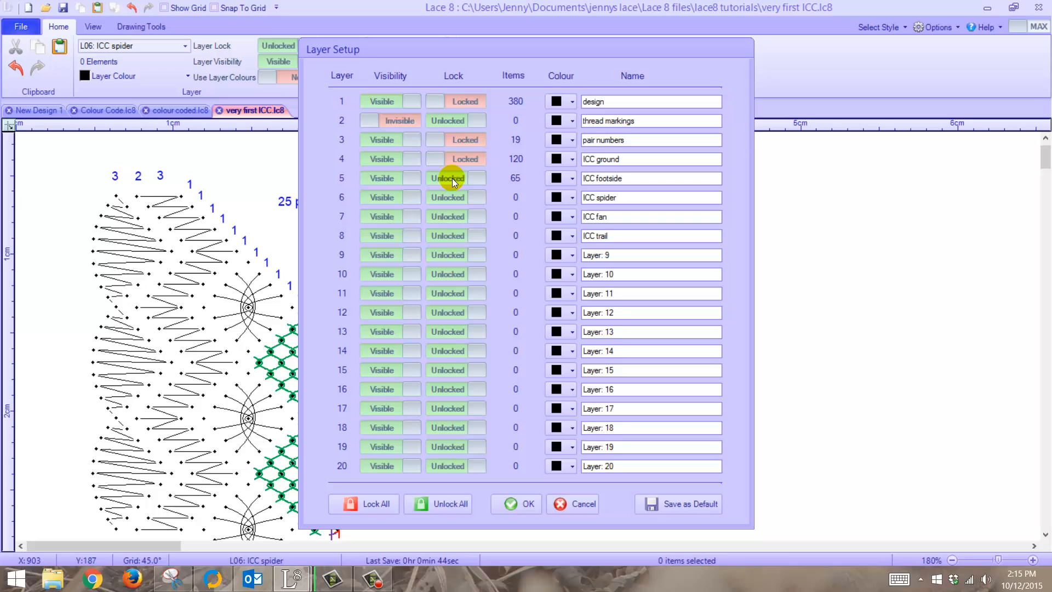
left_click(447, 178)
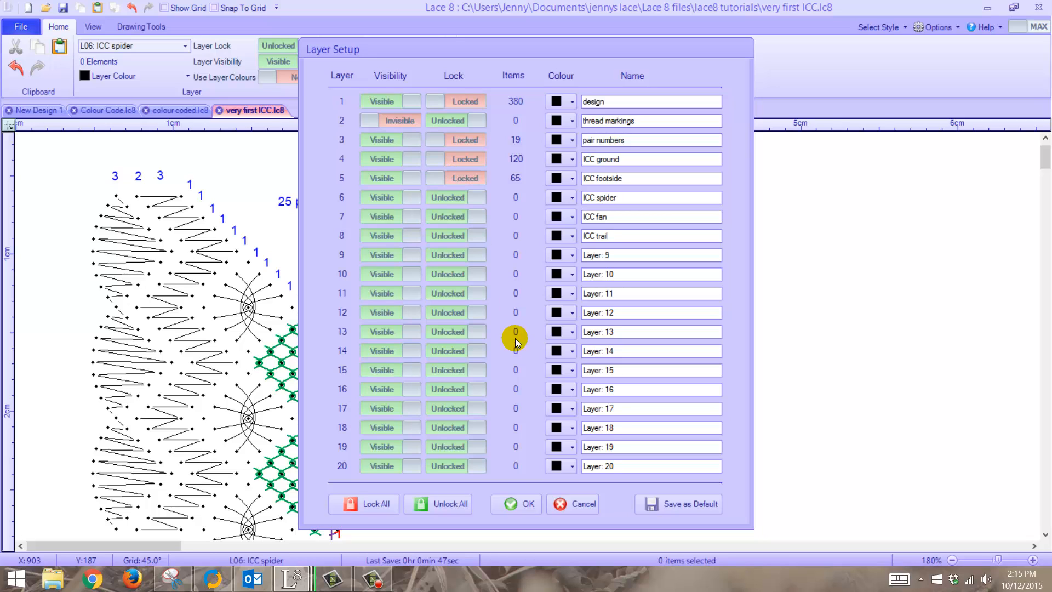
left_click(525, 504)
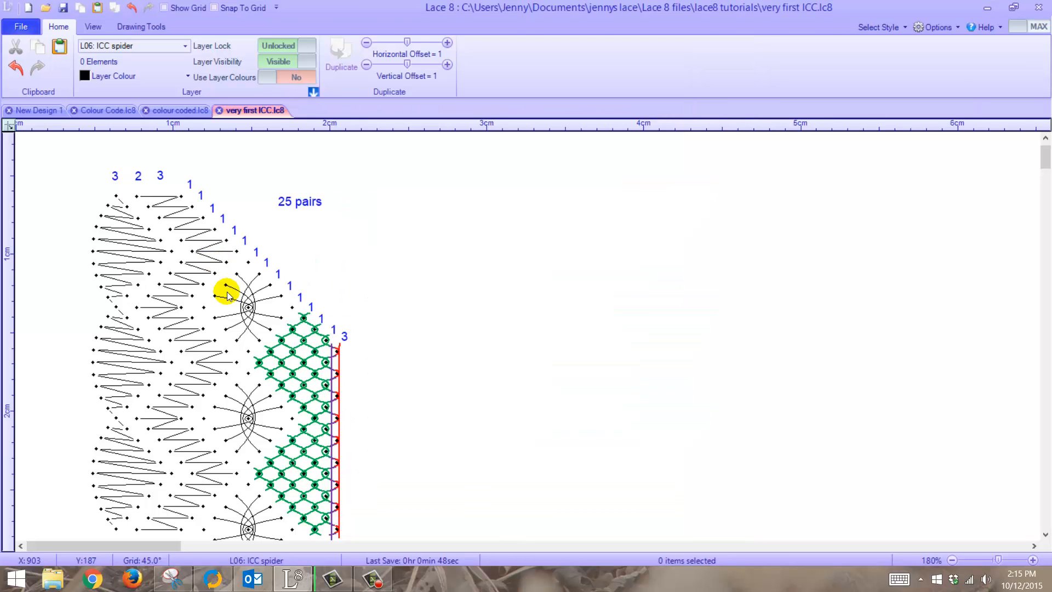
mouse_move(223, 448)
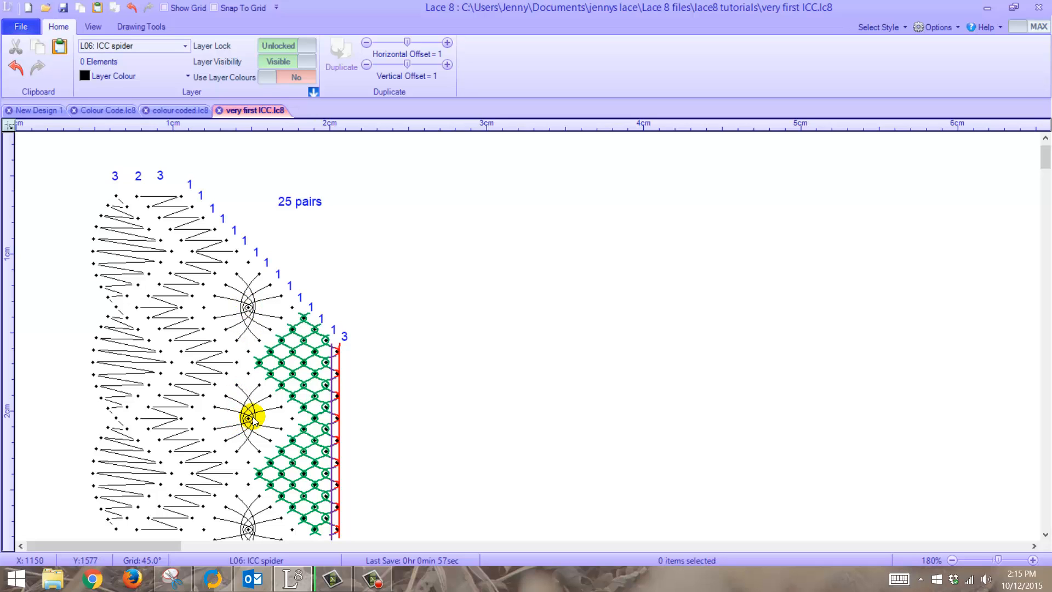
mouse_move(278, 414)
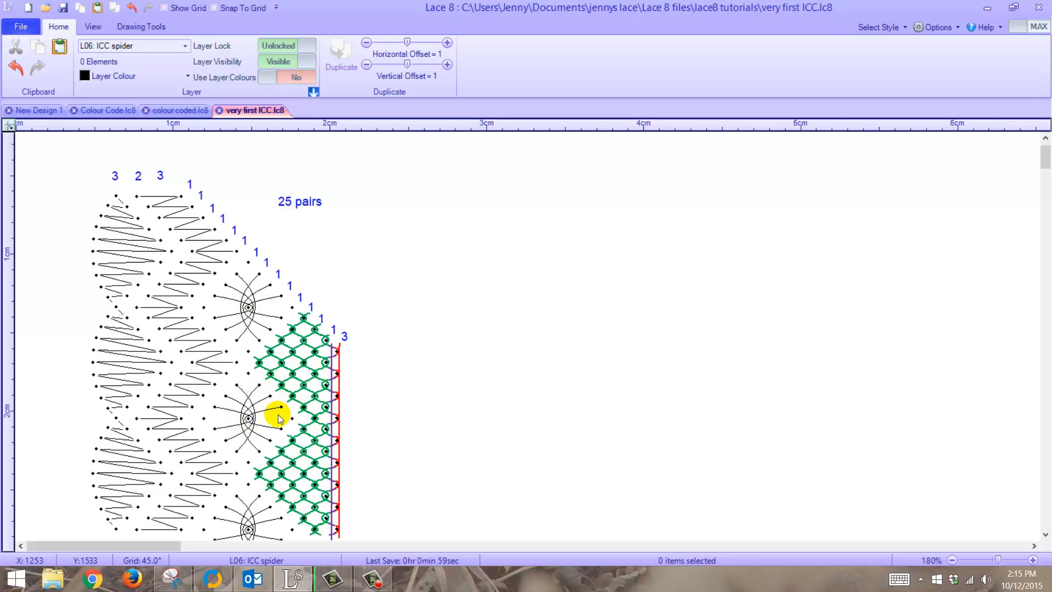
mouse_move(241, 420)
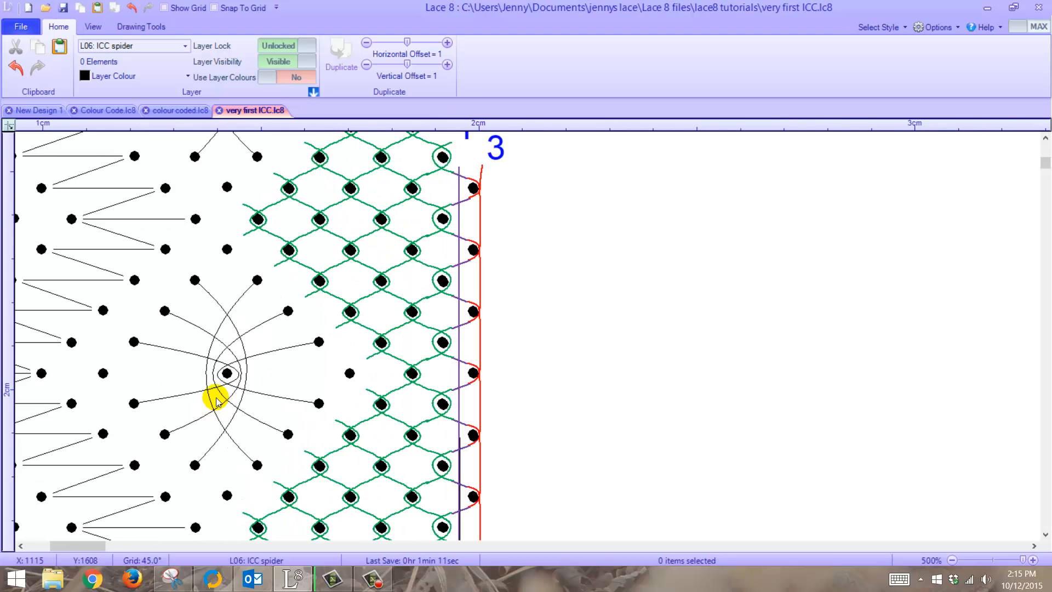
- Place a pin dot at the end of the spider's upper leg with the Dot tool
left_click(141, 27)
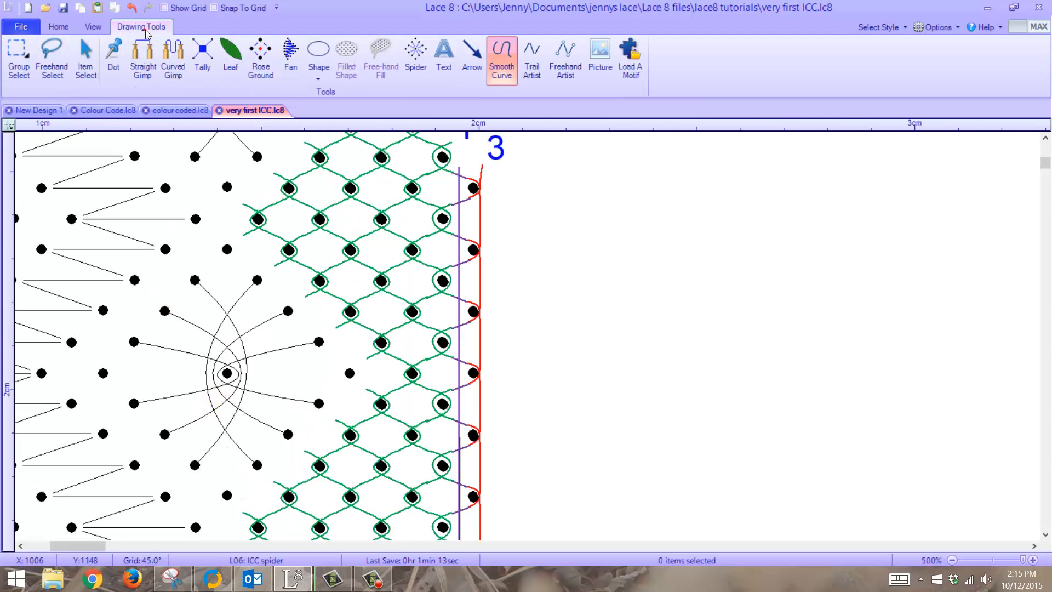
mouse_move(142, 26)
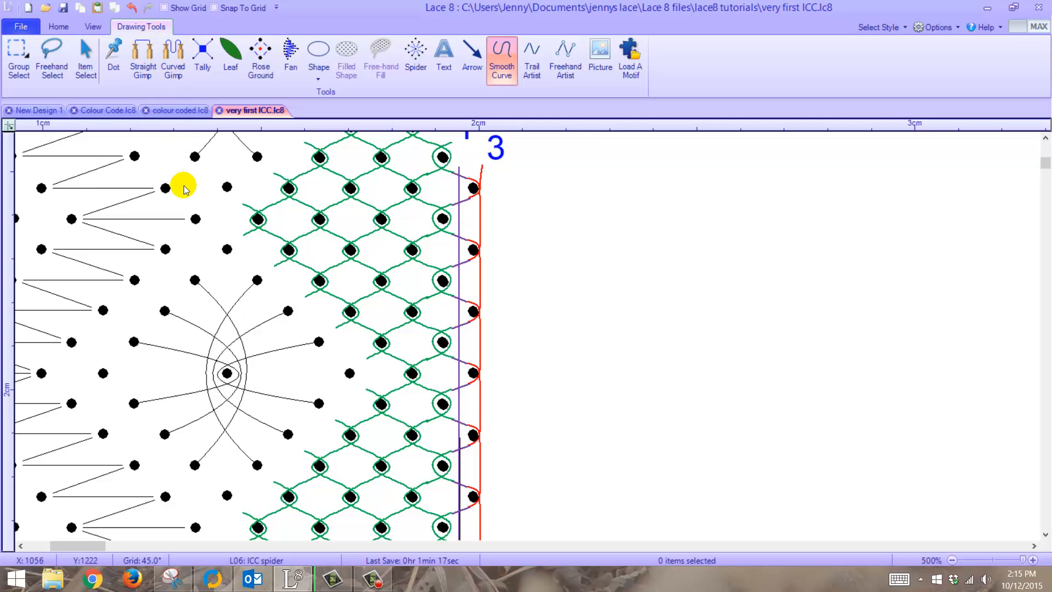
mouse_move(149, 306)
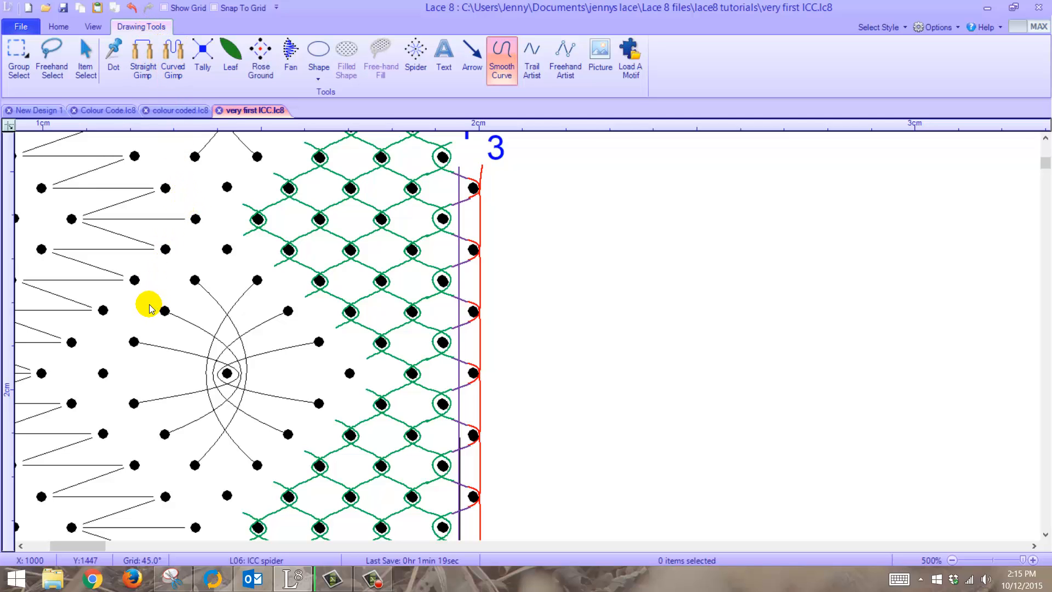
mouse_move(114, 376)
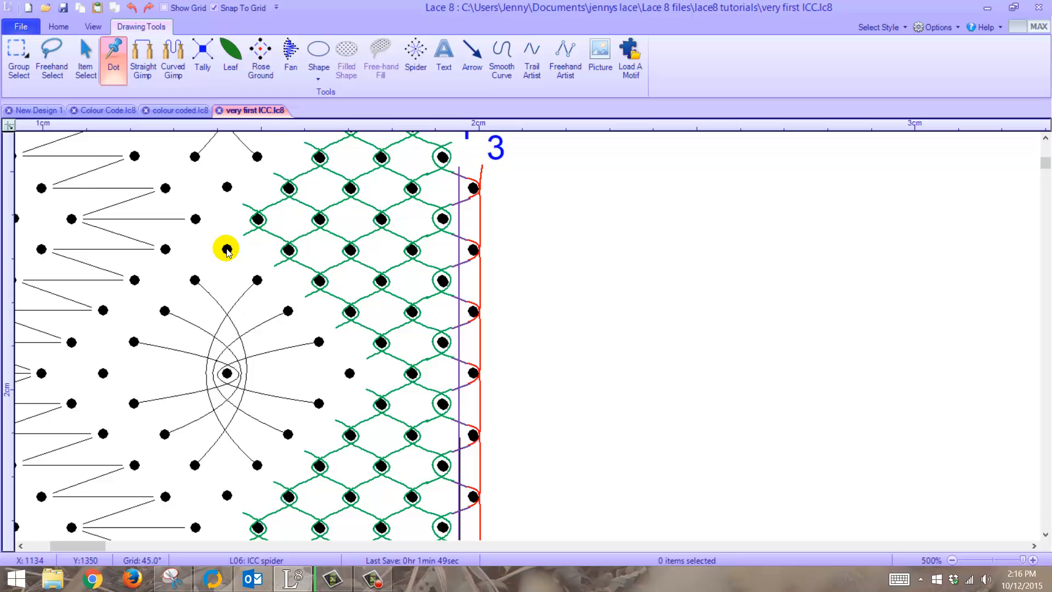
mouse_move(280, 307)
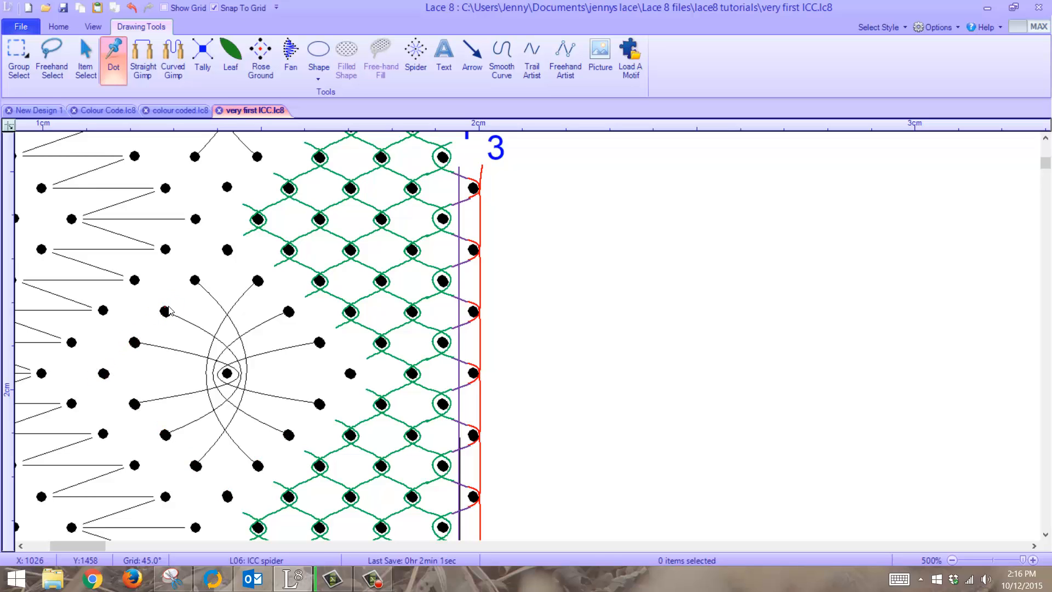
mouse_move(197, 282)
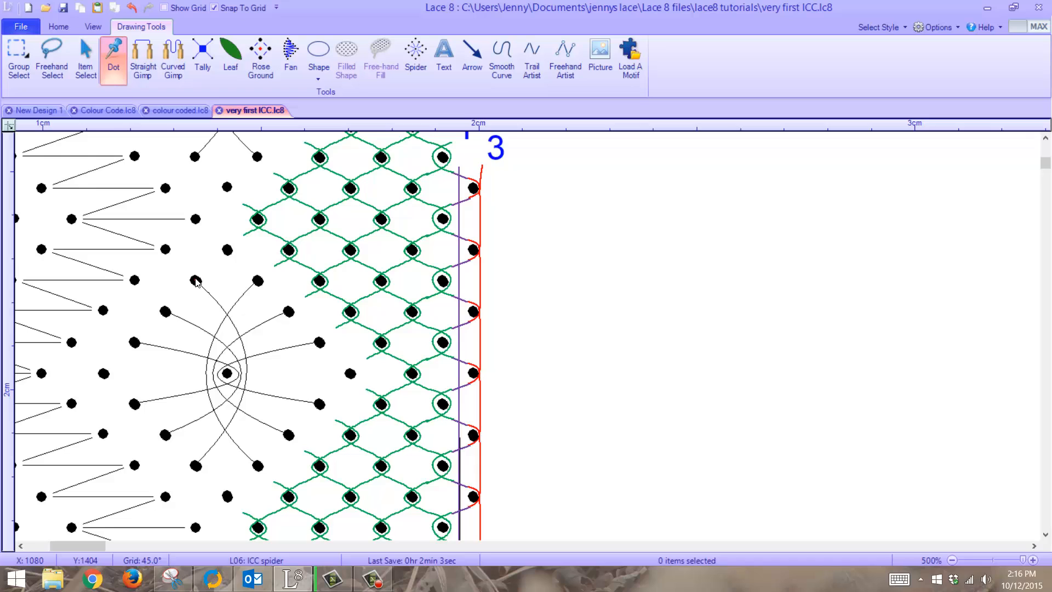
left_click(194, 281)
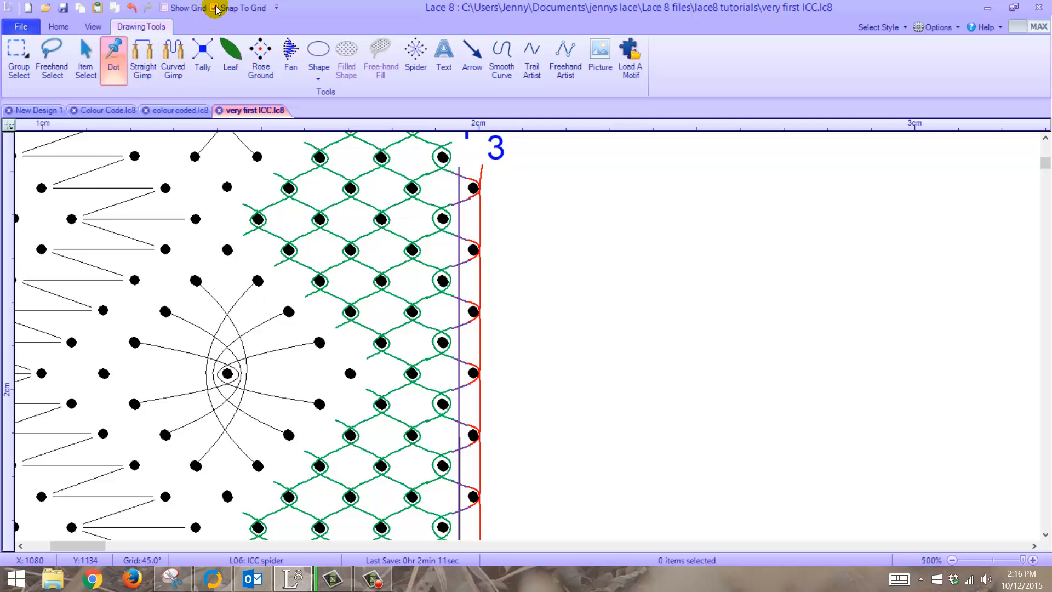
mouse_move(261, 57)
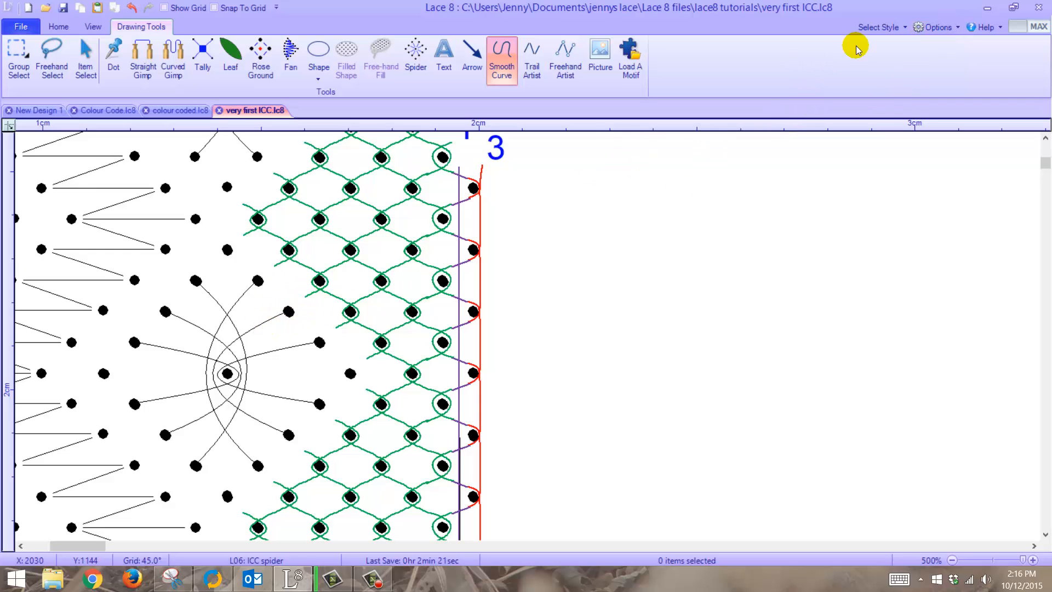
- Set the default Smooth Curve colour to green and save the colour settings
left_click(938, 26)
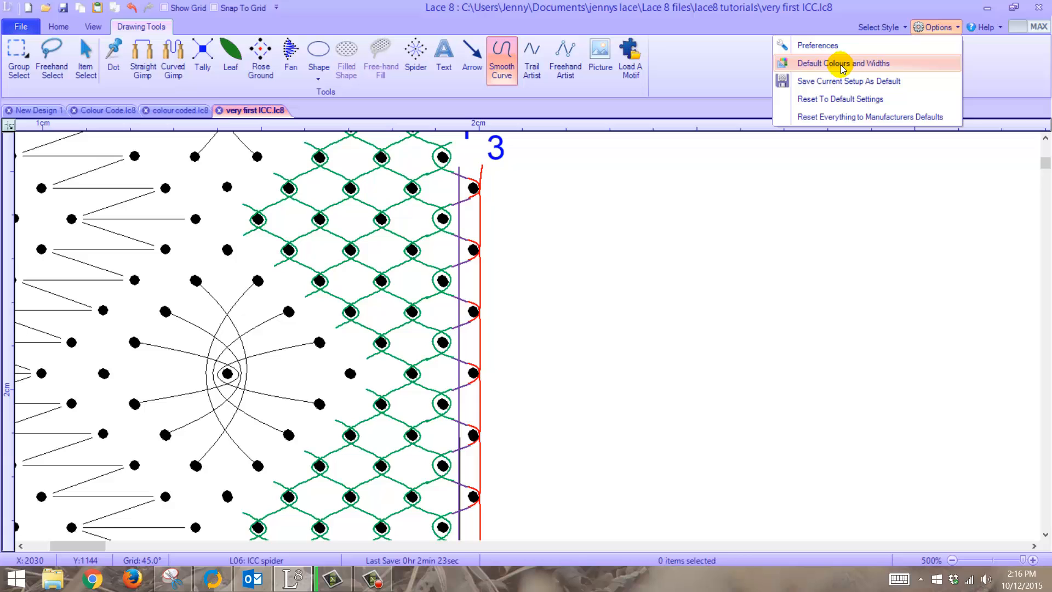
left_click(842, 64)
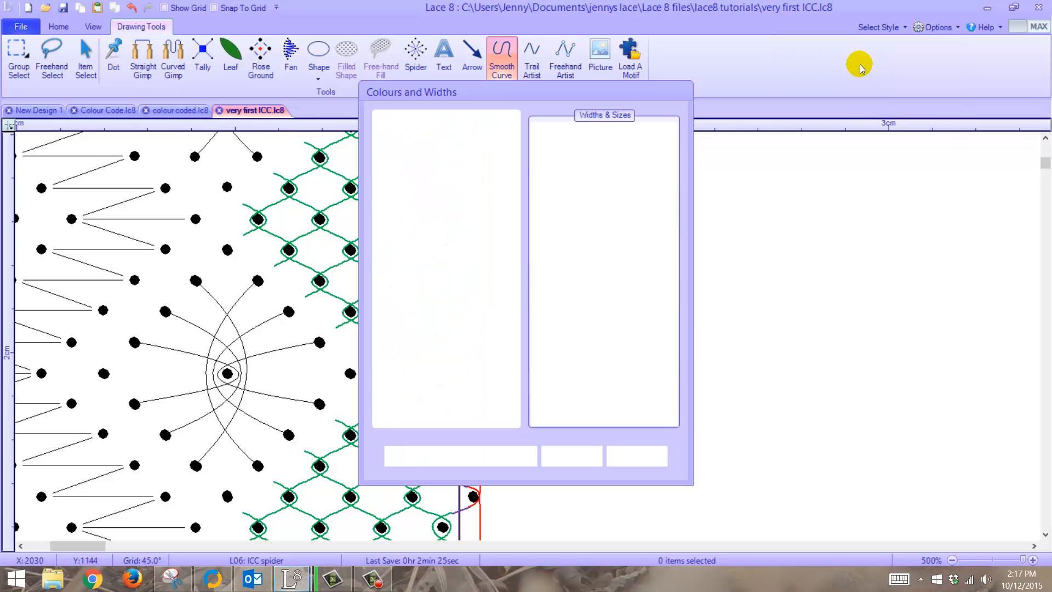
left_click(499, 338)
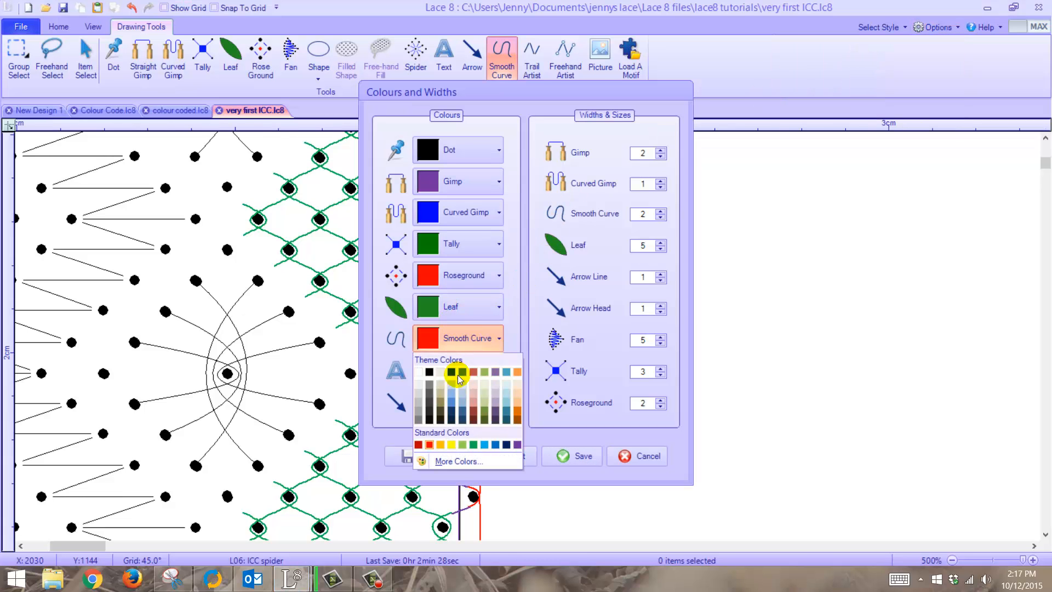
left_click(462, 372)
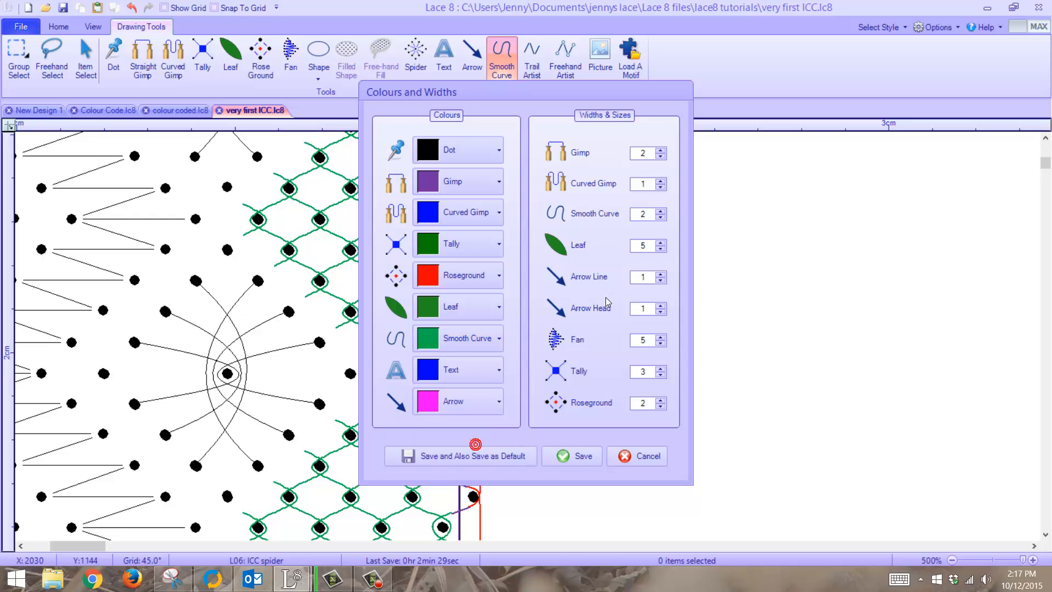
left_click(582, 456)
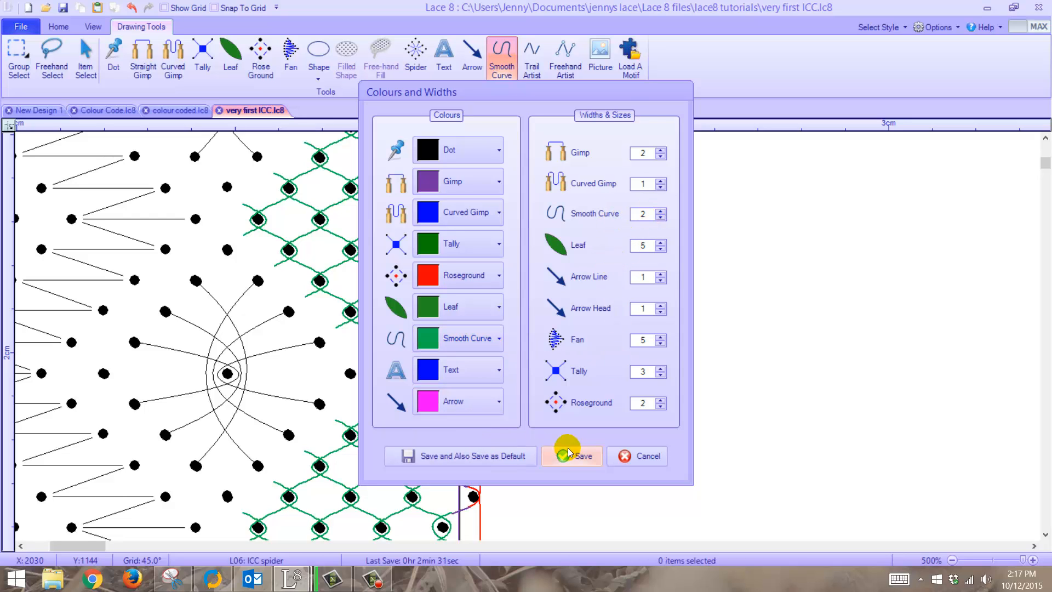
left_click(572, 456)
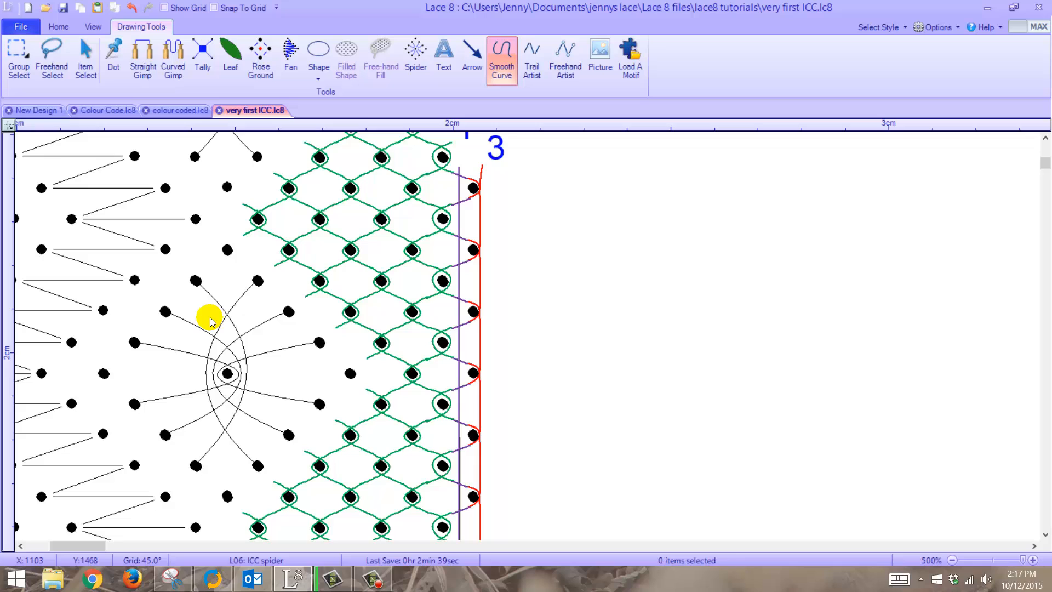
mouse_move(221, 304)
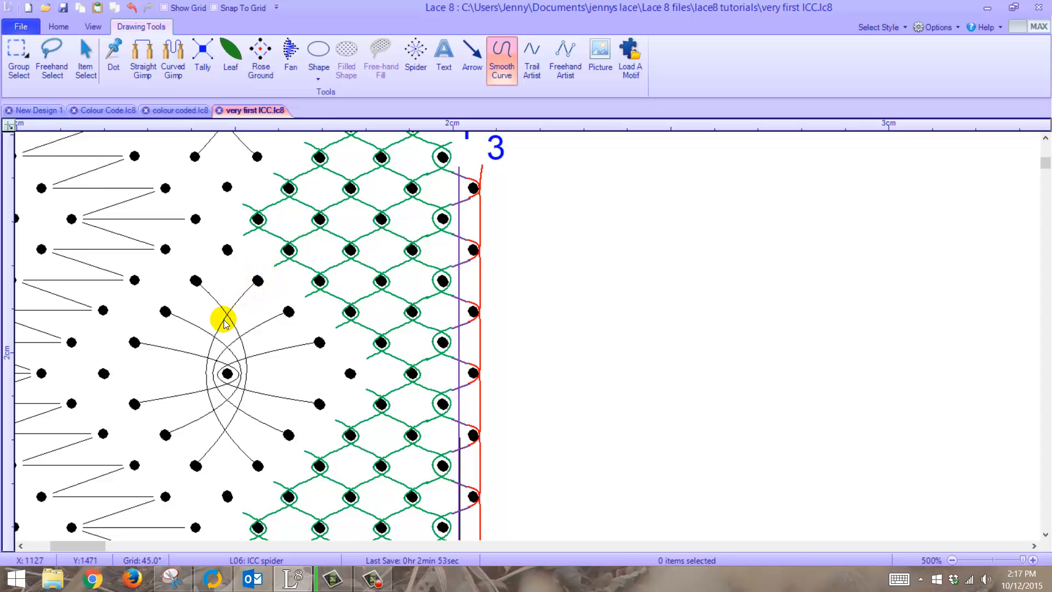
mouse_move(234, 240)
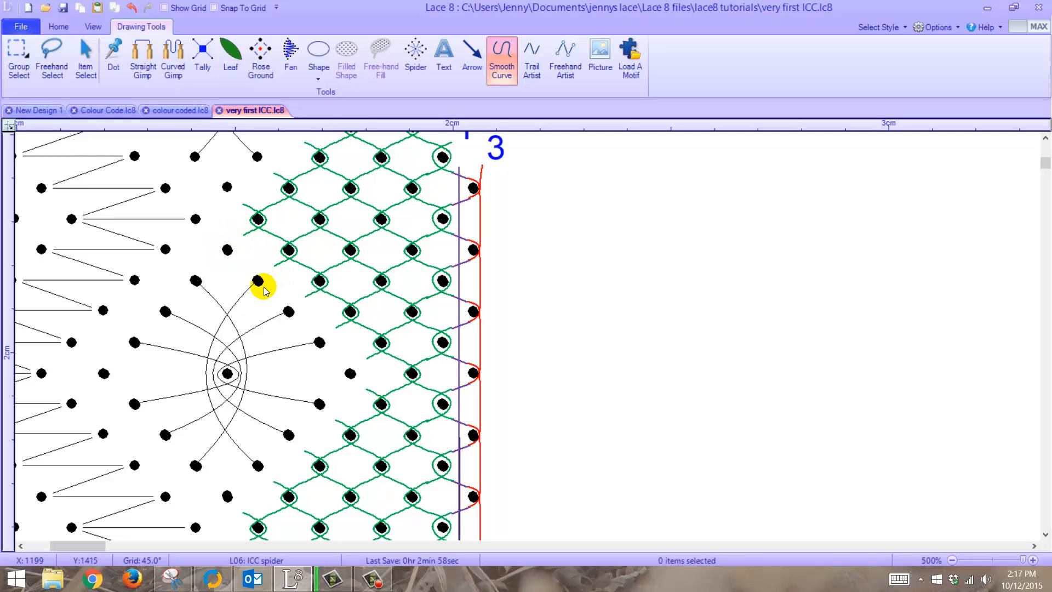
mouse_move(253, 292)
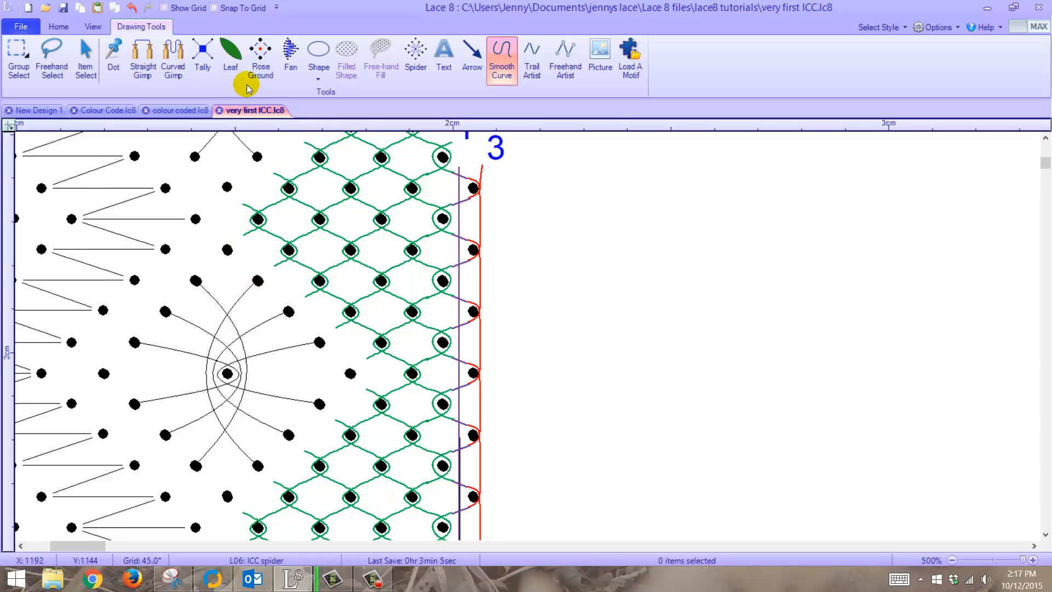
mouse_move(232, 240)
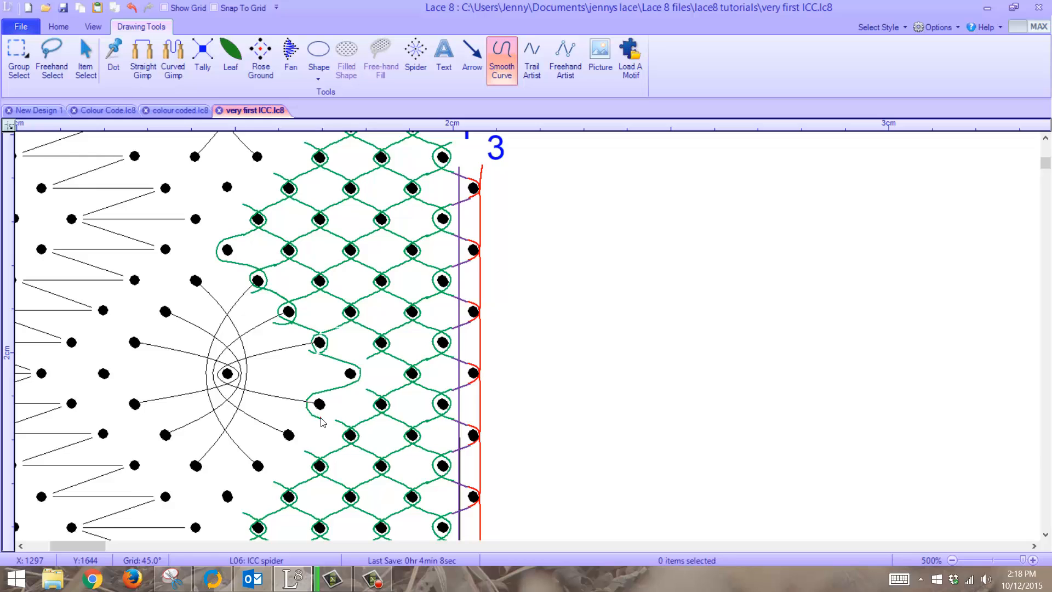
- Continue the green smooth curve through the right-hand leg-end pinholes down to the lower pinhole
left_click(339, 421)
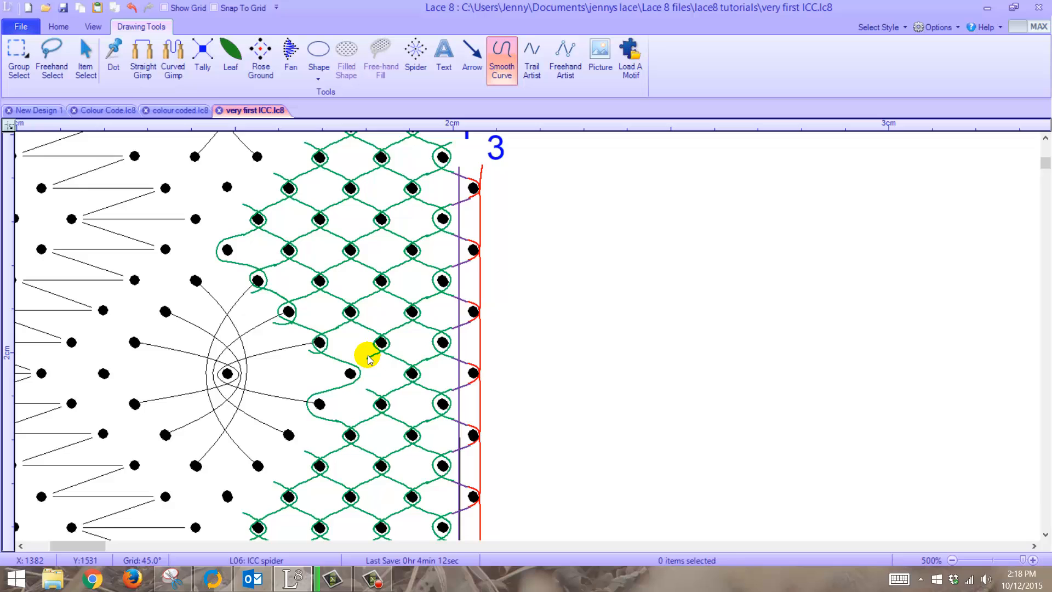
mouse_move(342, 373)
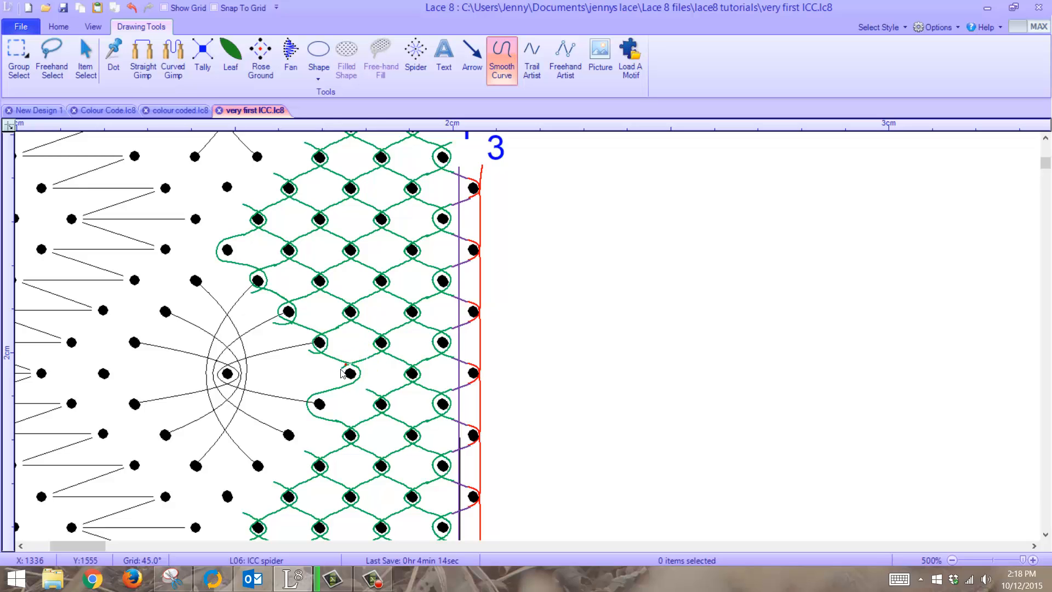
left_click(360, 386)
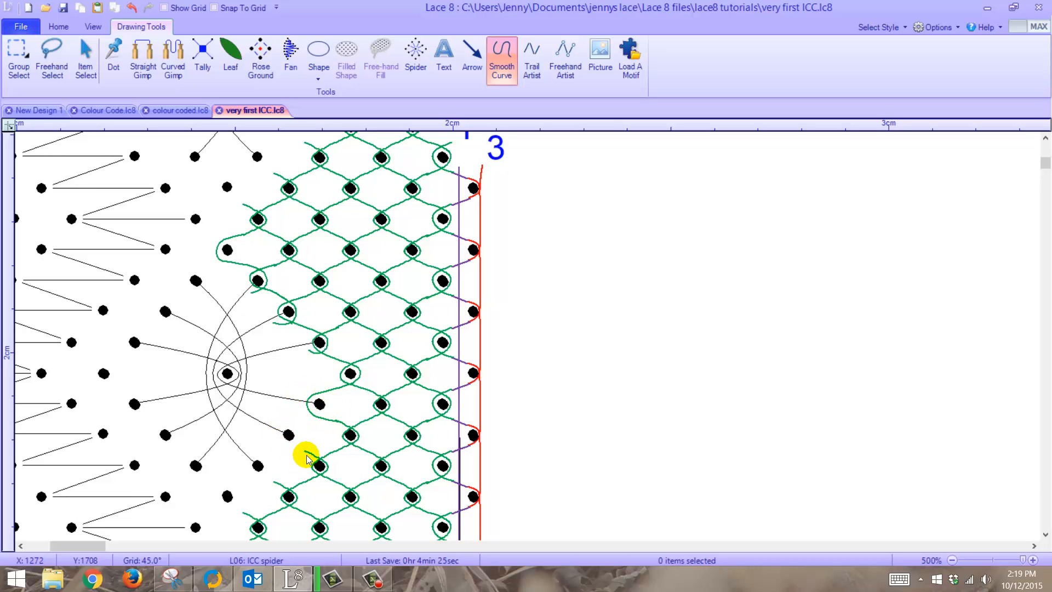
mouse_move(308, 456)
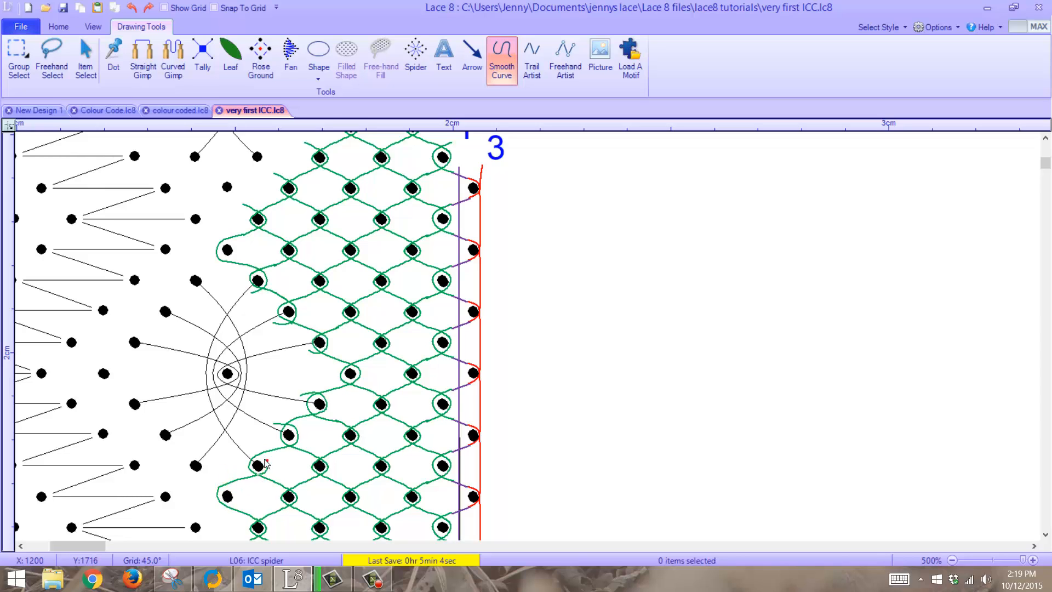
left_click(252, 455)
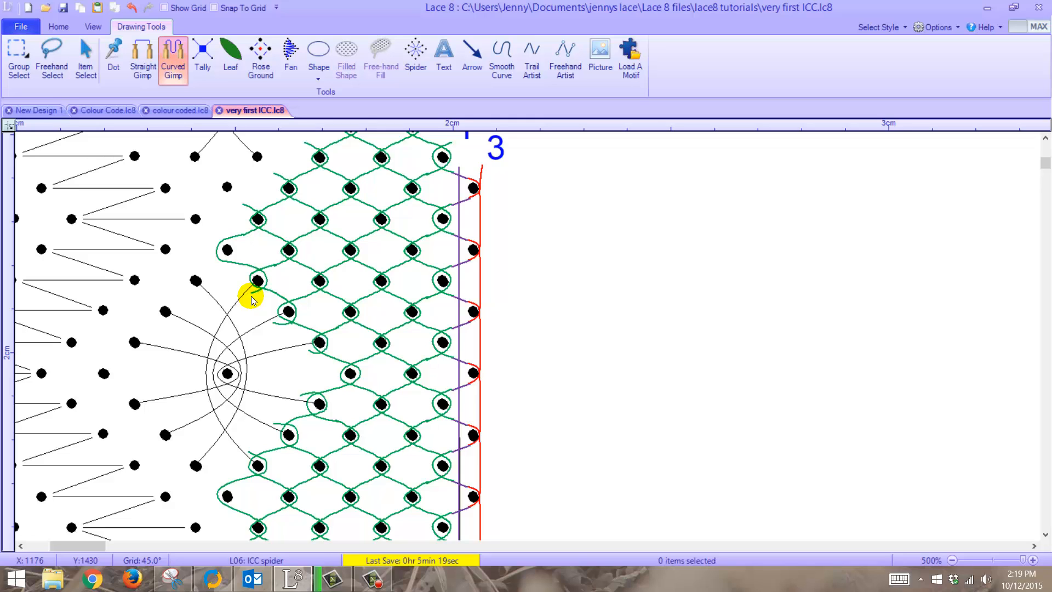
- Set the default Curved Gimp colour to purple with width 2 and save
left_click(106, 110)
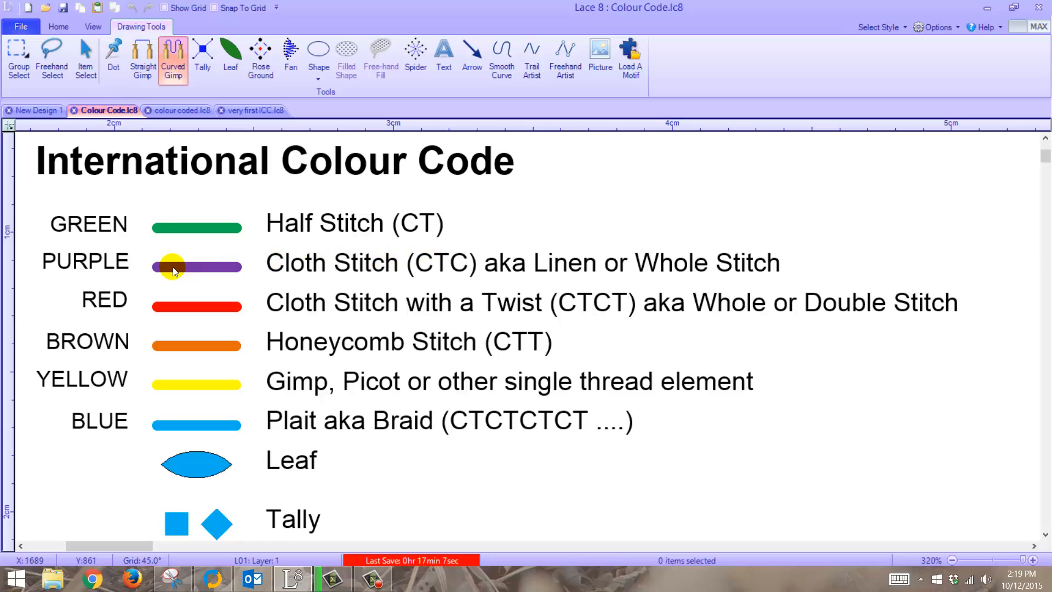
left_click(934, 26)
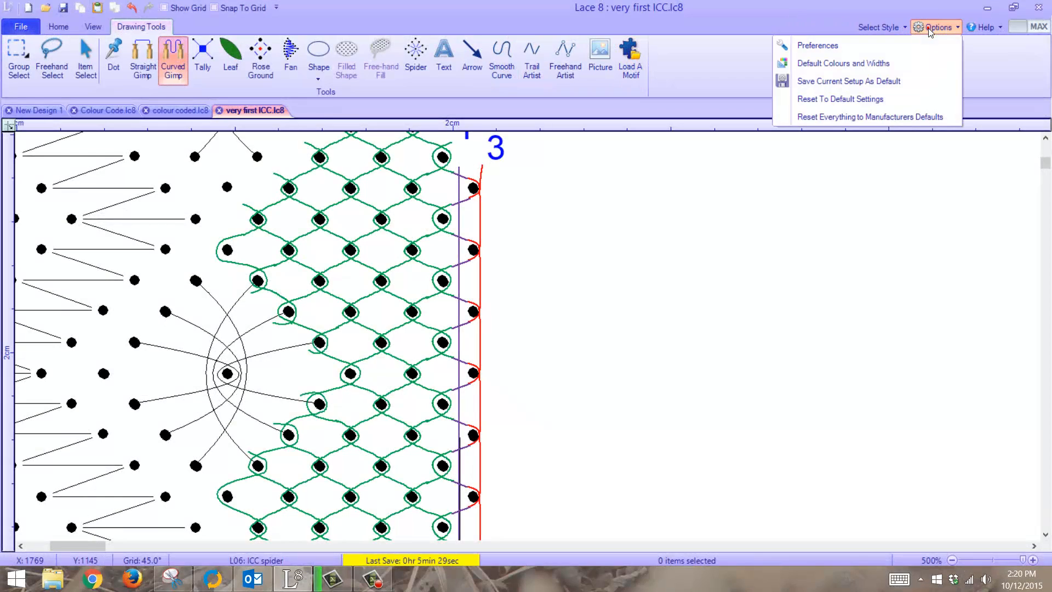
left_click(842, 63)
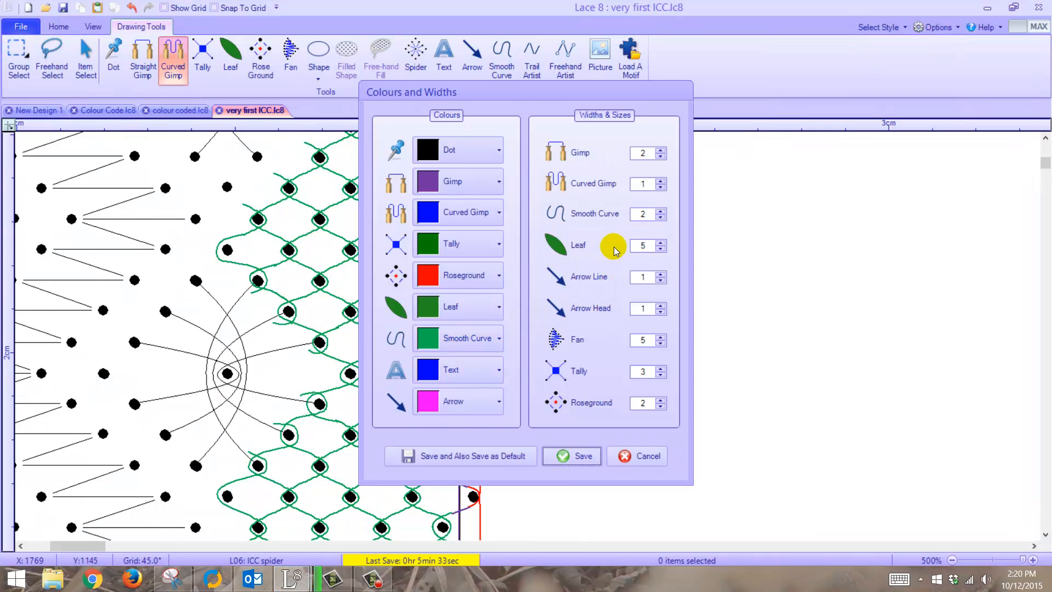
left_click(498, 211)
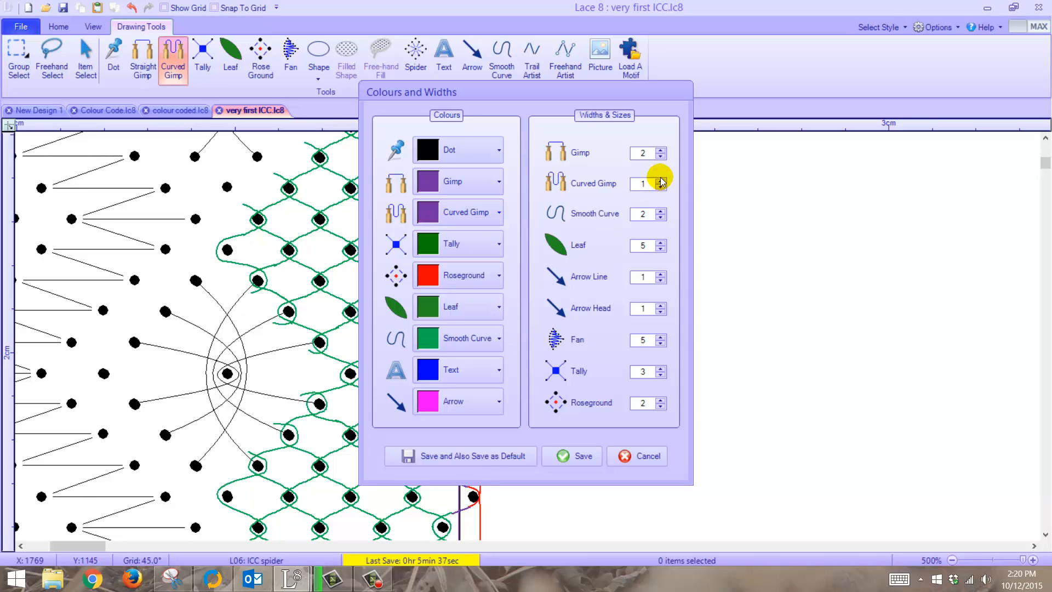
left_click(661, 179)
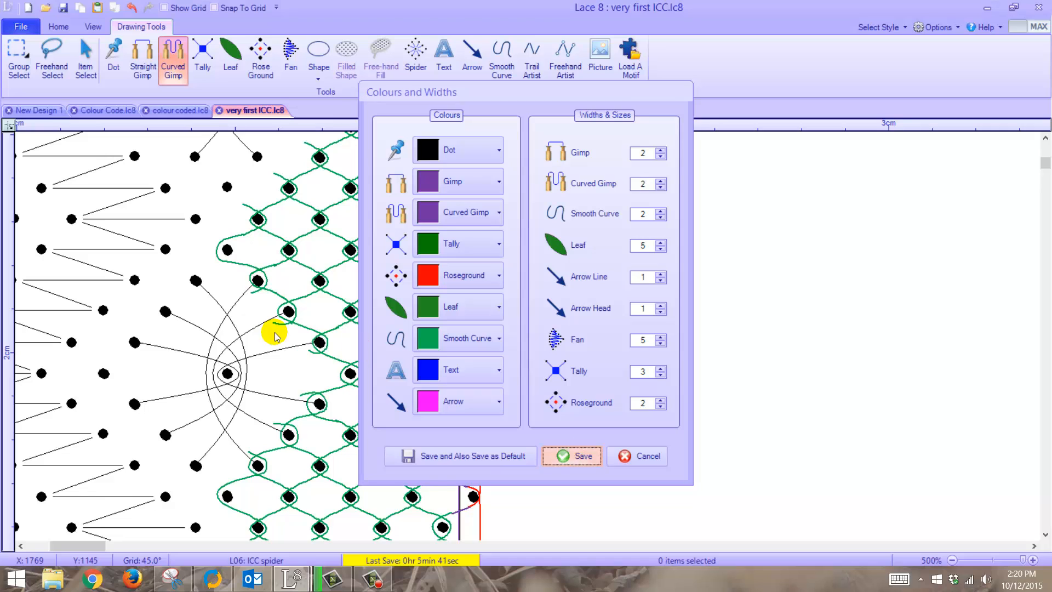
left_click(571, 456)
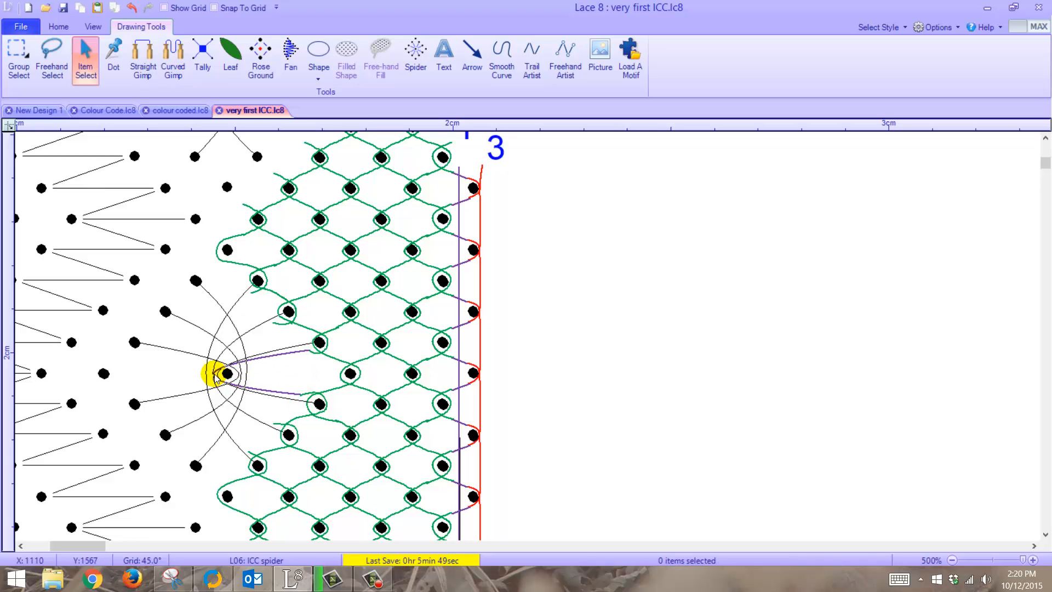
- Draw purple curved gimp legs from the spider centre to the right-hand ground pinholes
left_click(172, 57)
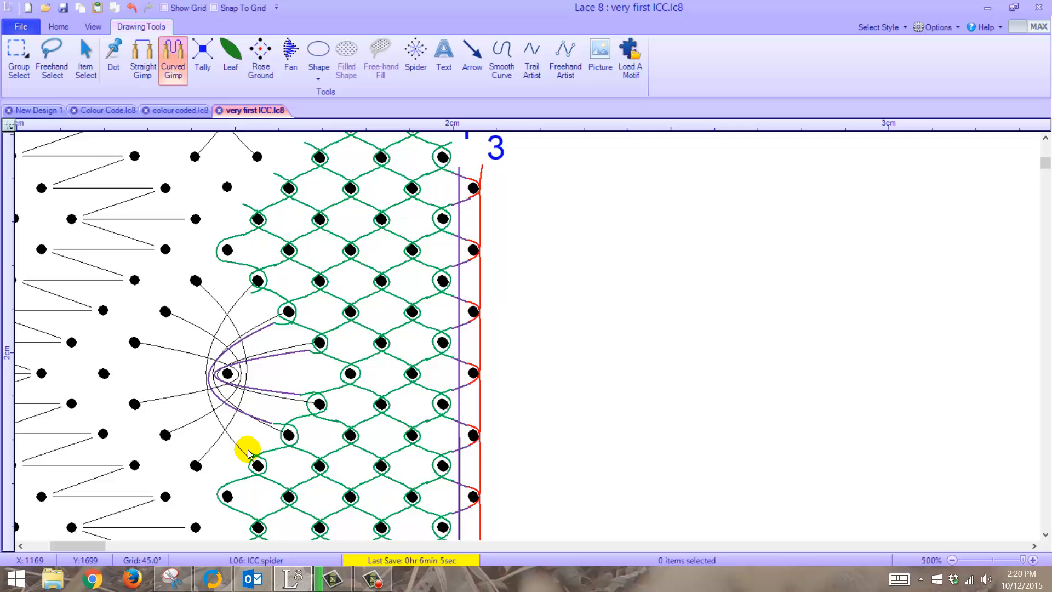
left_click(86, 57)
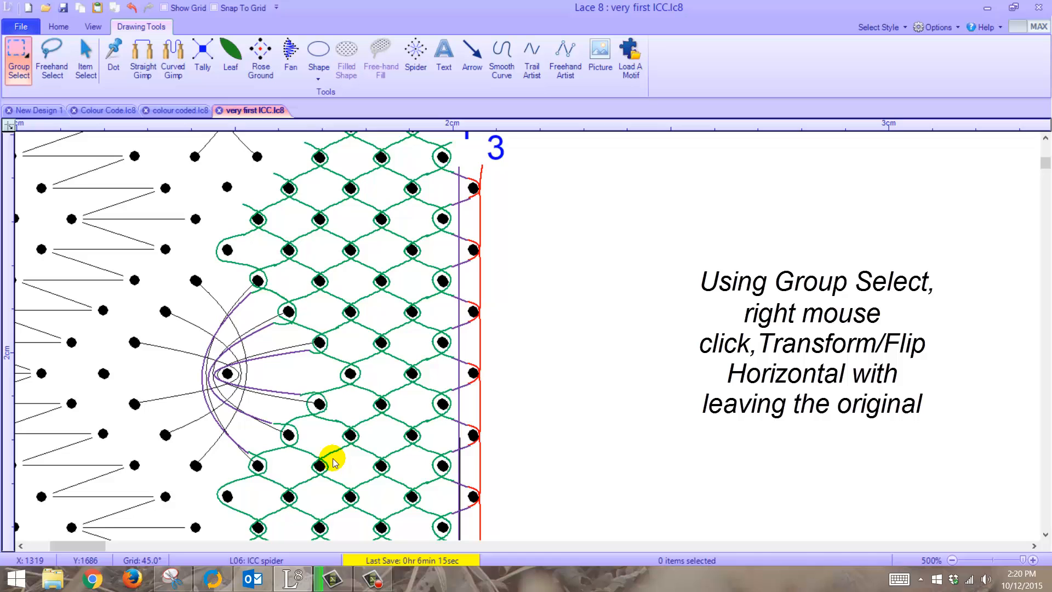
- Flip the selected spider half horizontally to the left, leaving the original, then deselect
left_click(84, 57)
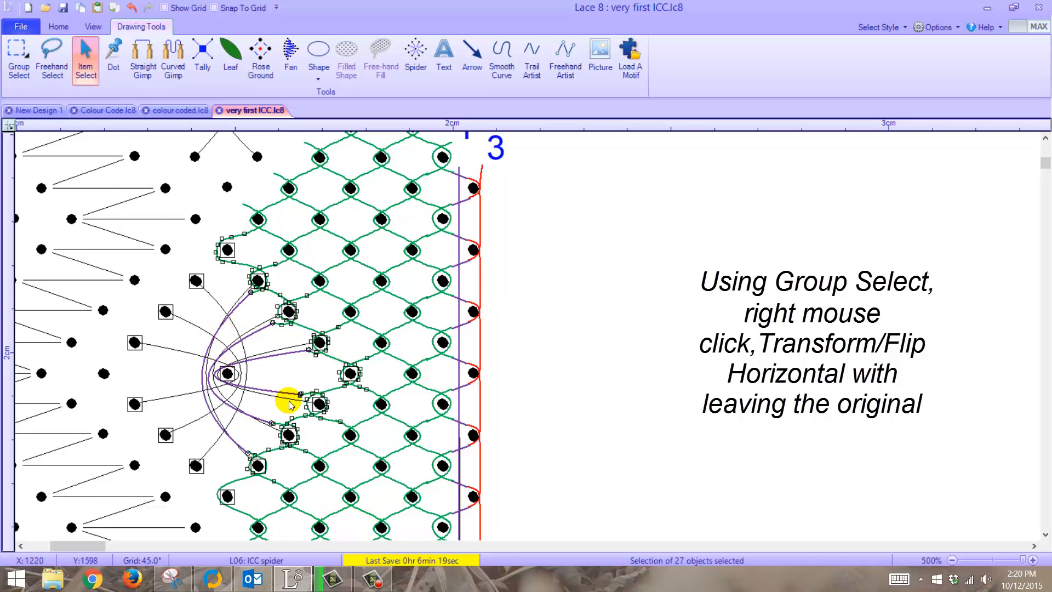
right_click(319, 404)
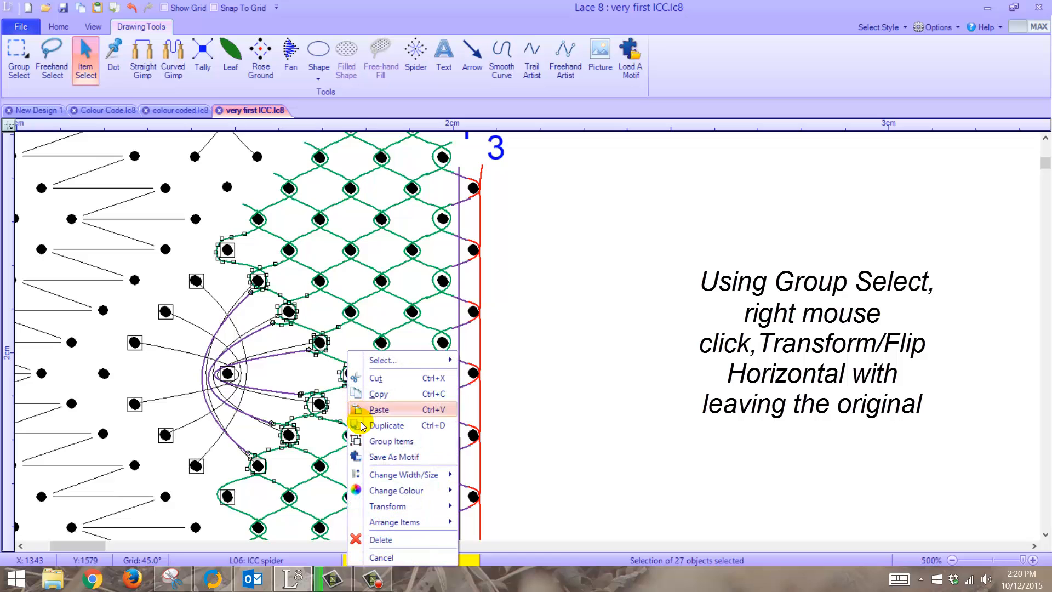
mouse_move(388, 507)
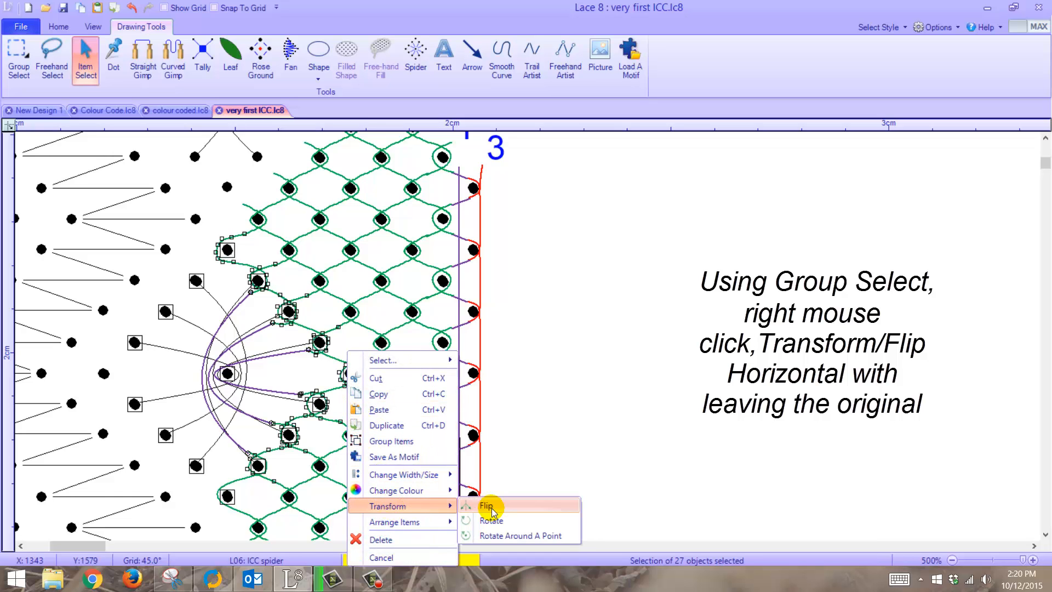
left_click(486, 505)
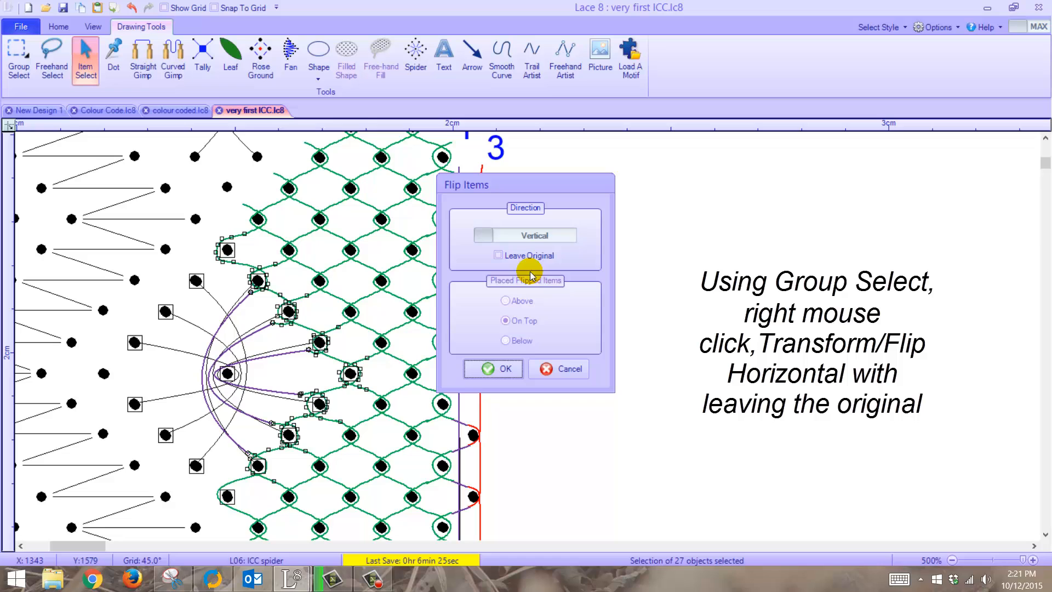
left_click(525, 235)
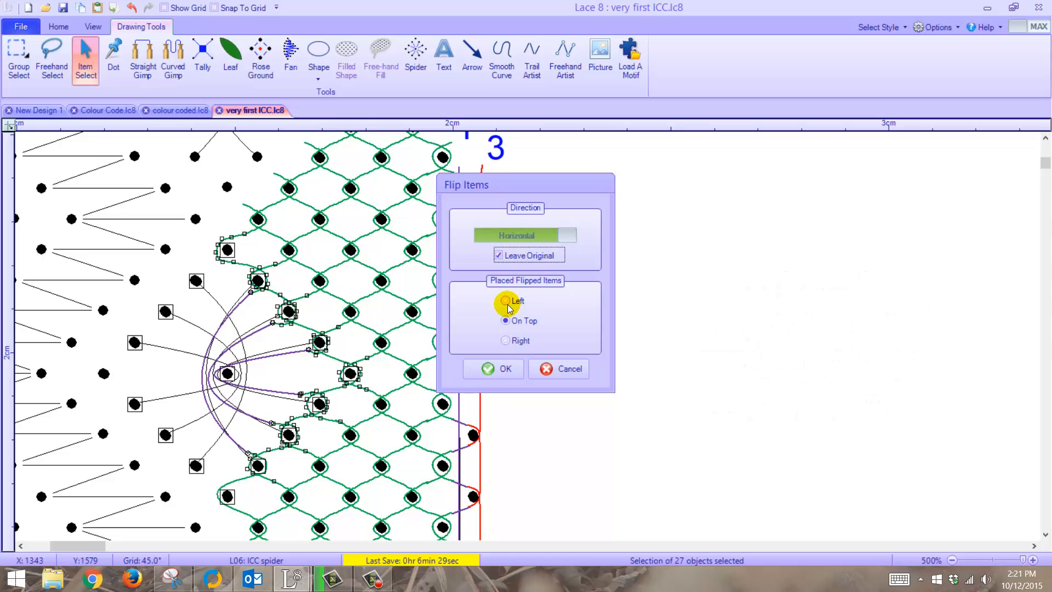
left_click(505, 300)
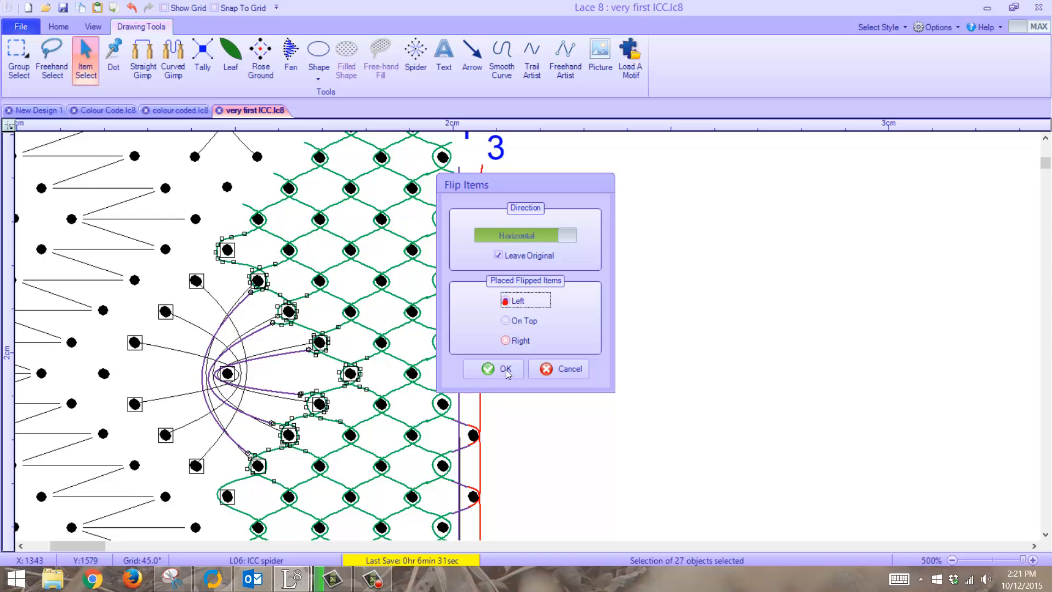
left_click(496, 369)
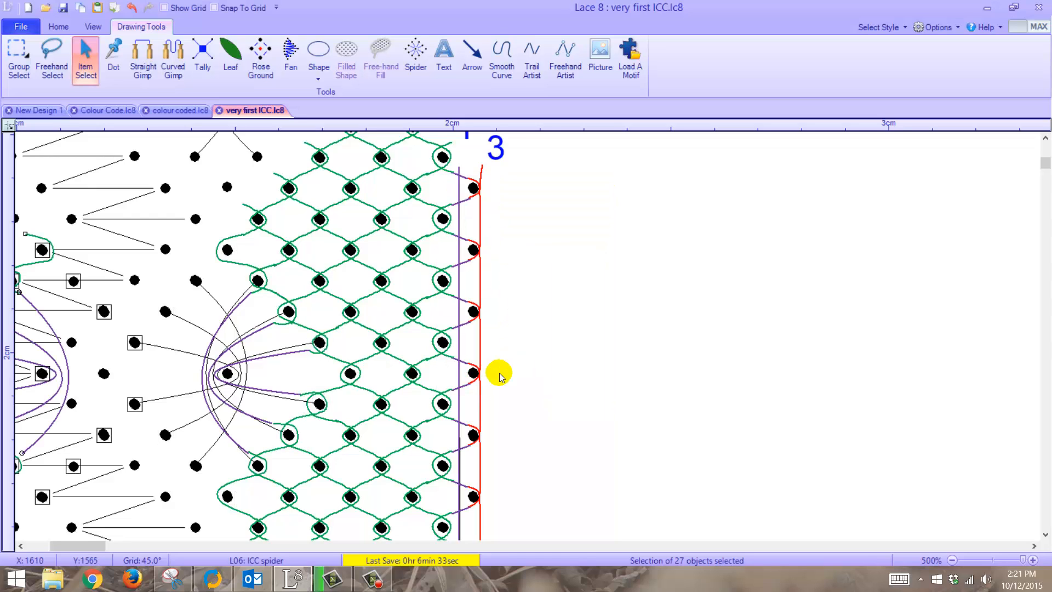
mouse_move(34, 374)
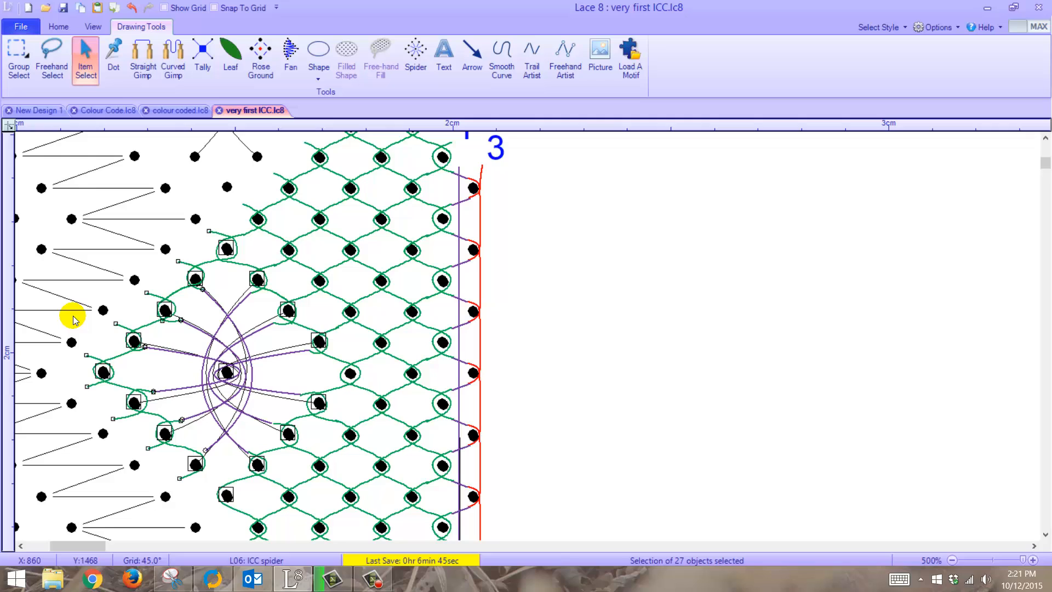
left_click(60, 306)
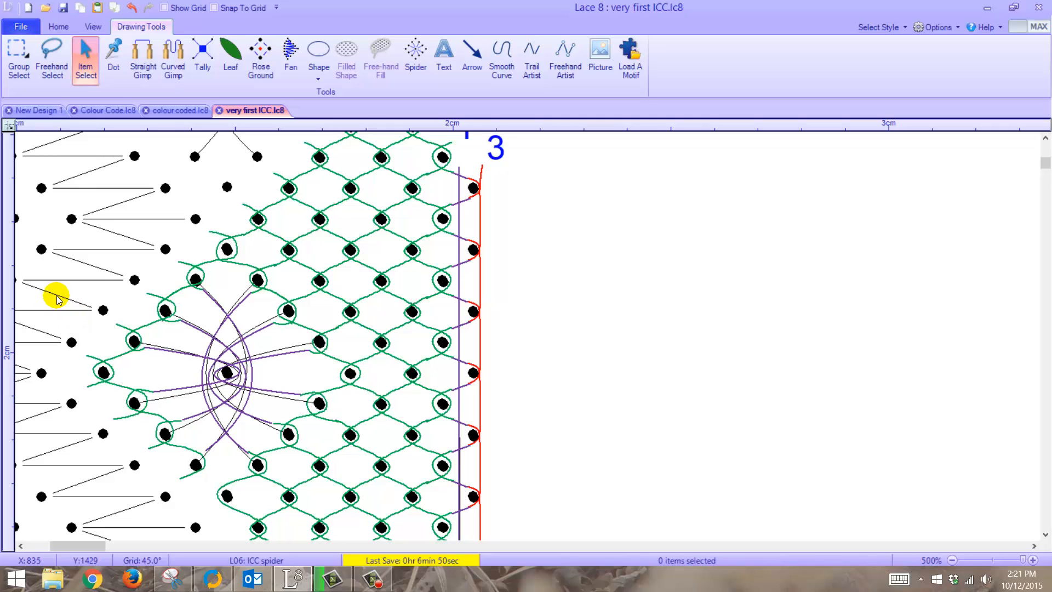
mouse_move(240, 243)
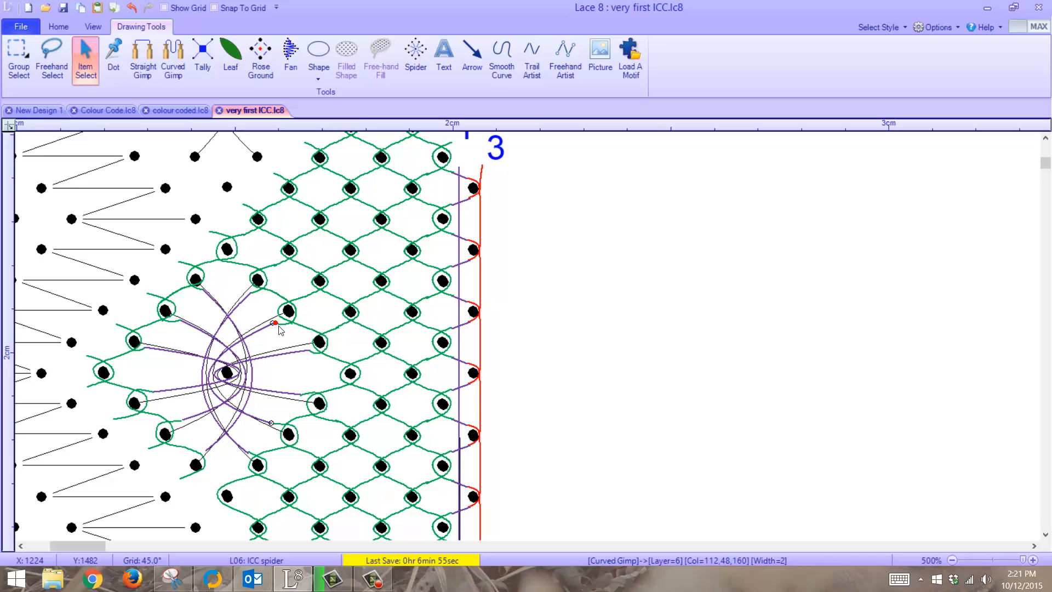
- Select an upper spider leg and adjust its curve
left_click(288, 322)
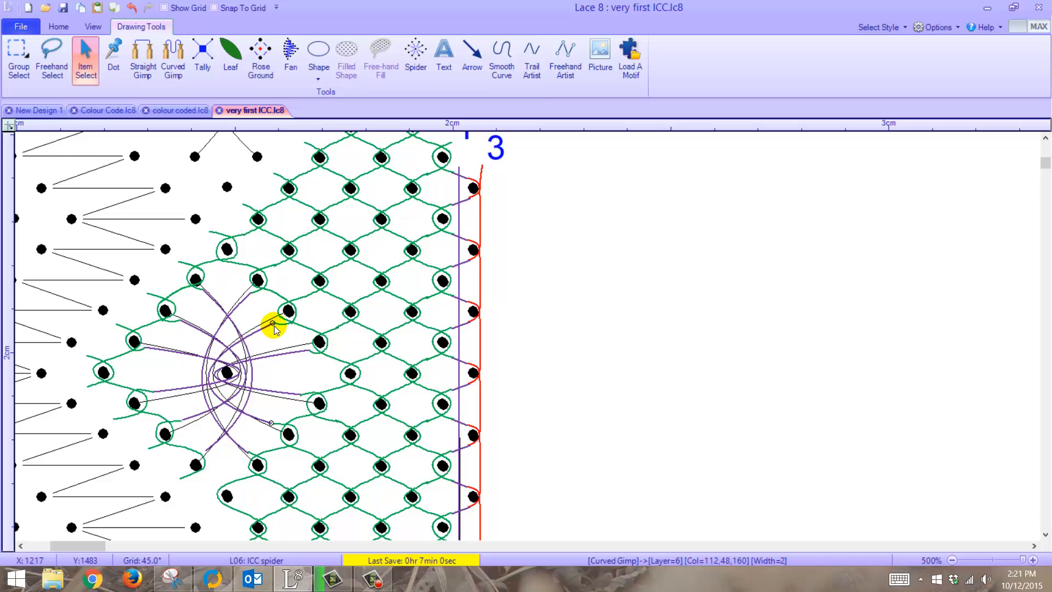
left_click(275, 325)
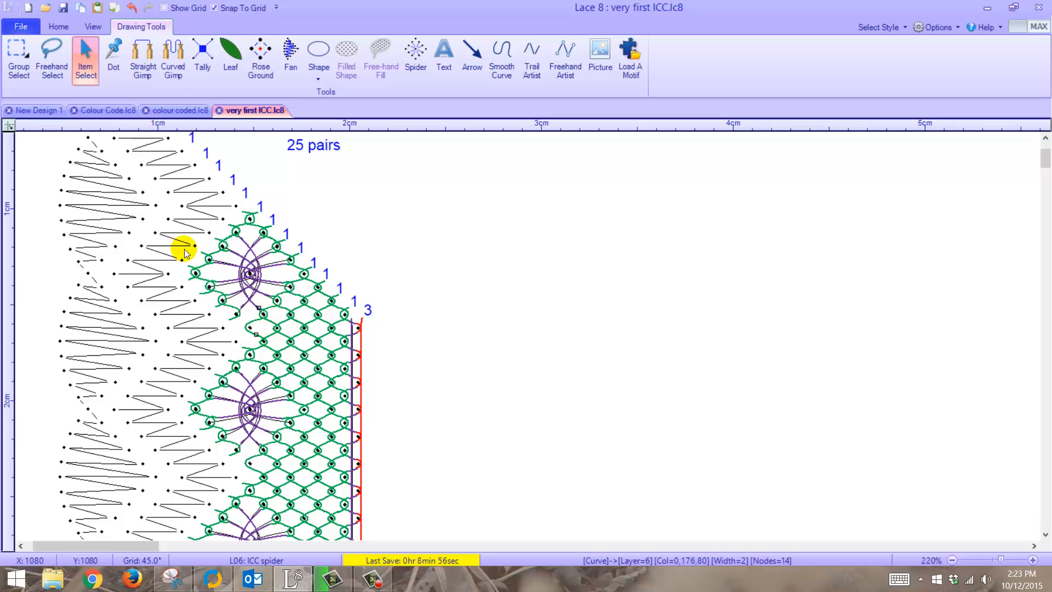
mouse_move(339, 177)
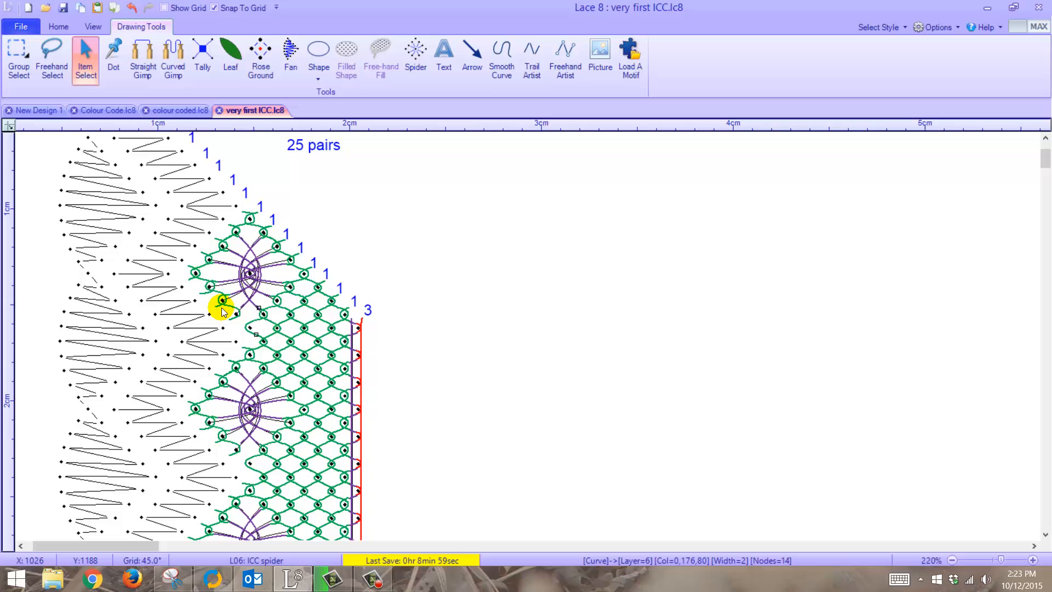
mouse_move(259, 339)
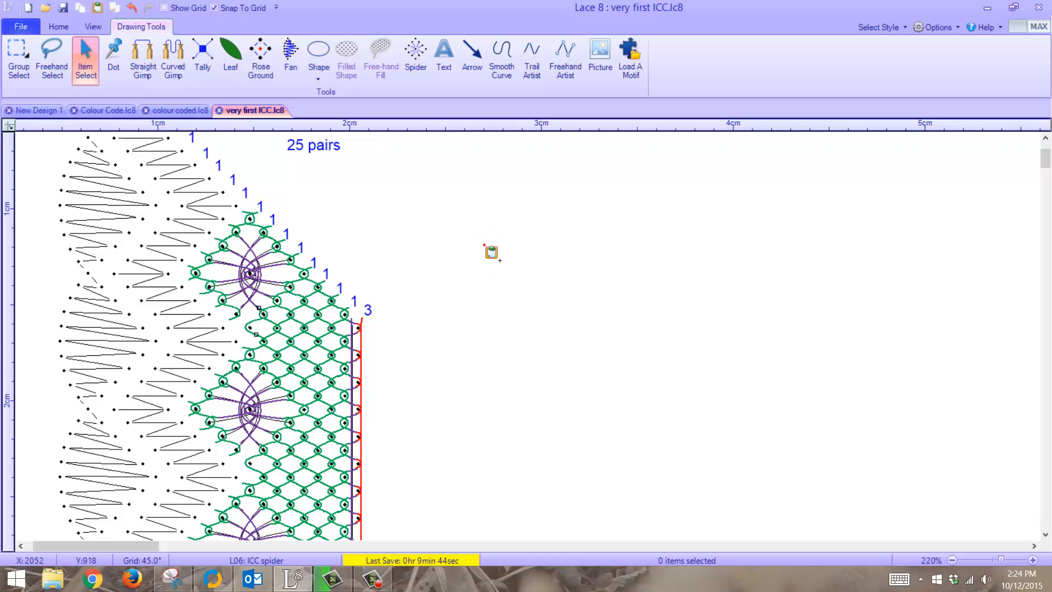
left_click_drag(503, 253, 500, 282)
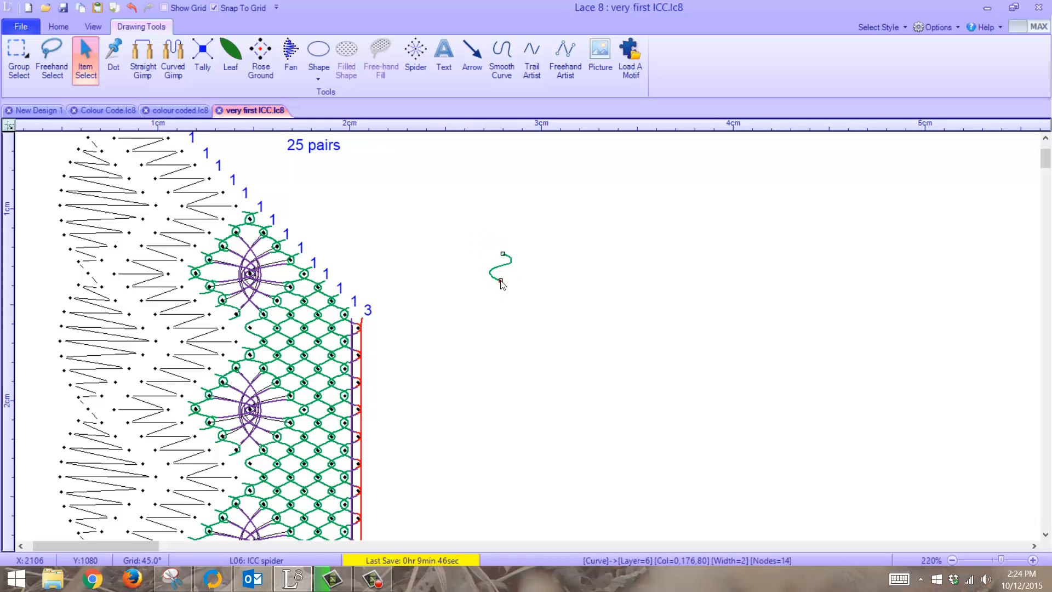
right_click(500, 275)
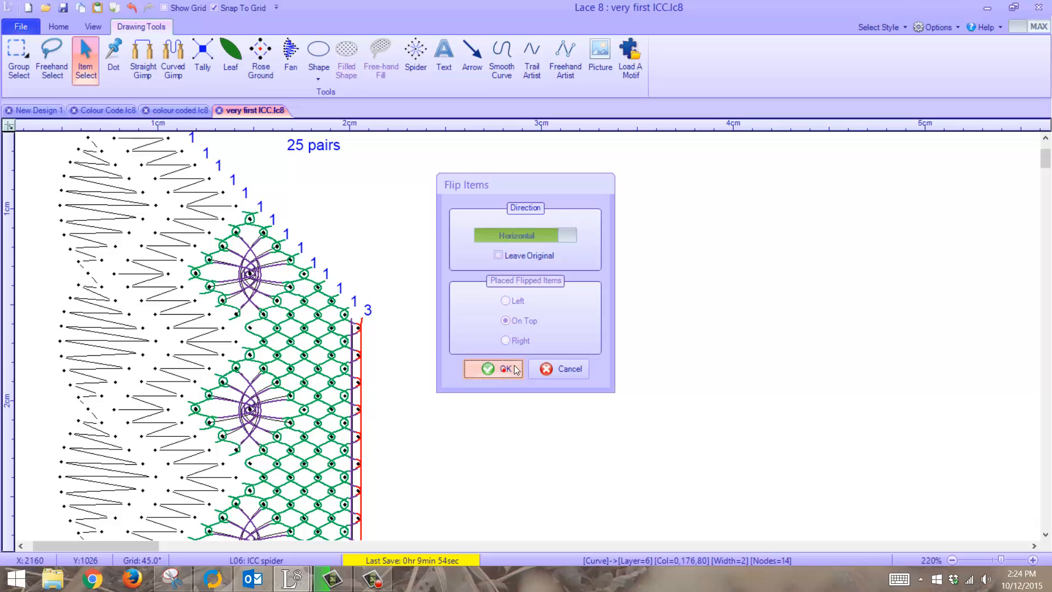
left_click(500, 369)
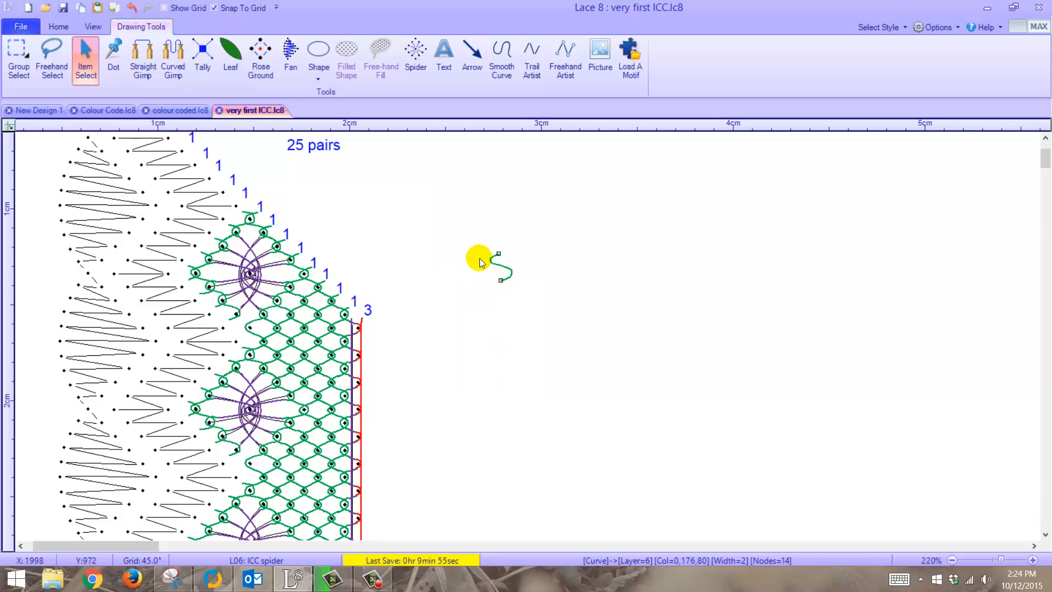
left_click(133, 8)
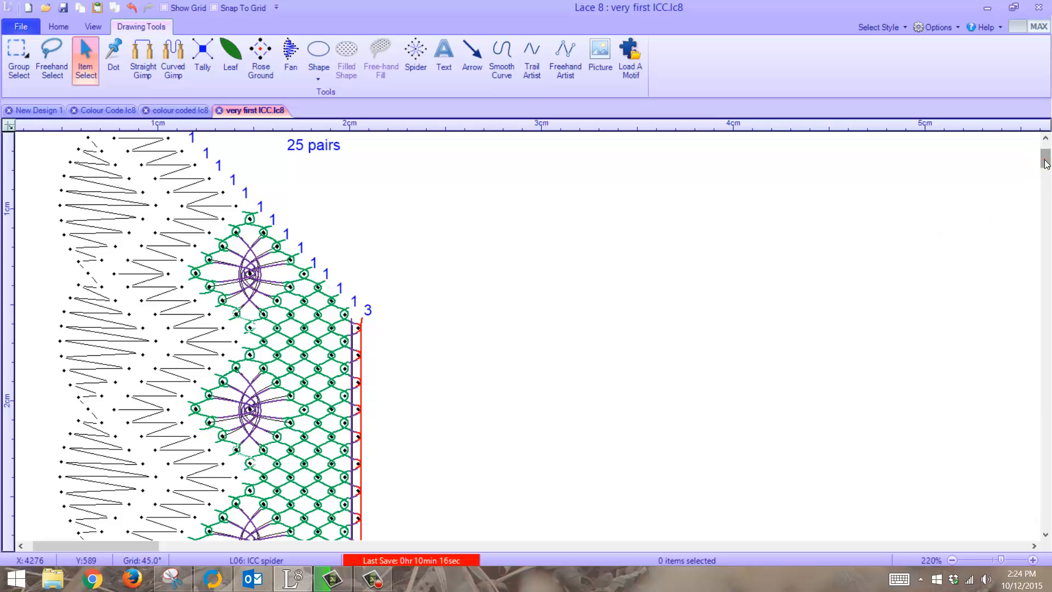
scroll("down", 3)
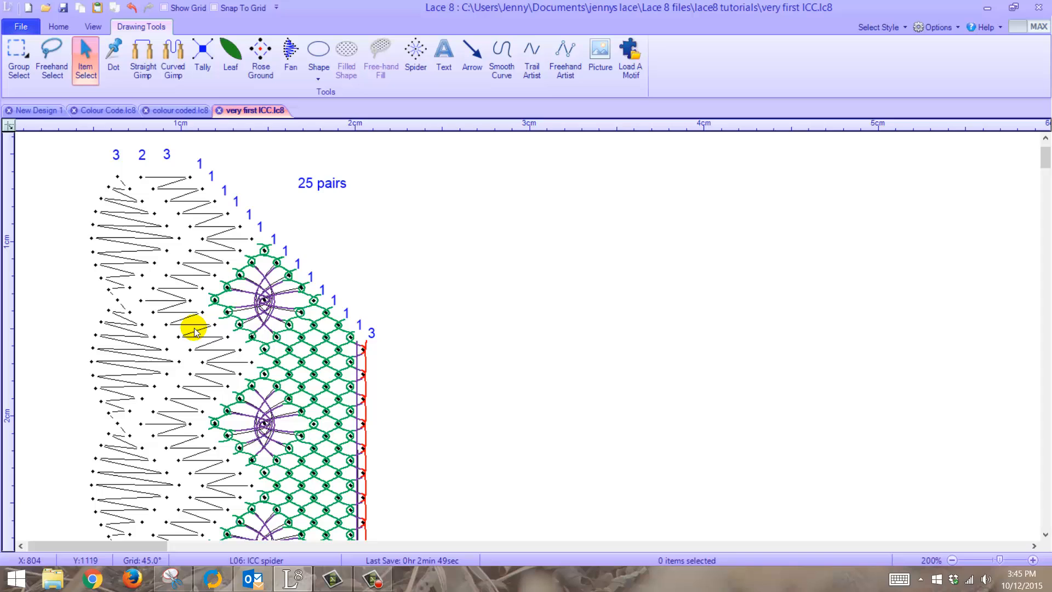
mouse_move(275, 309)
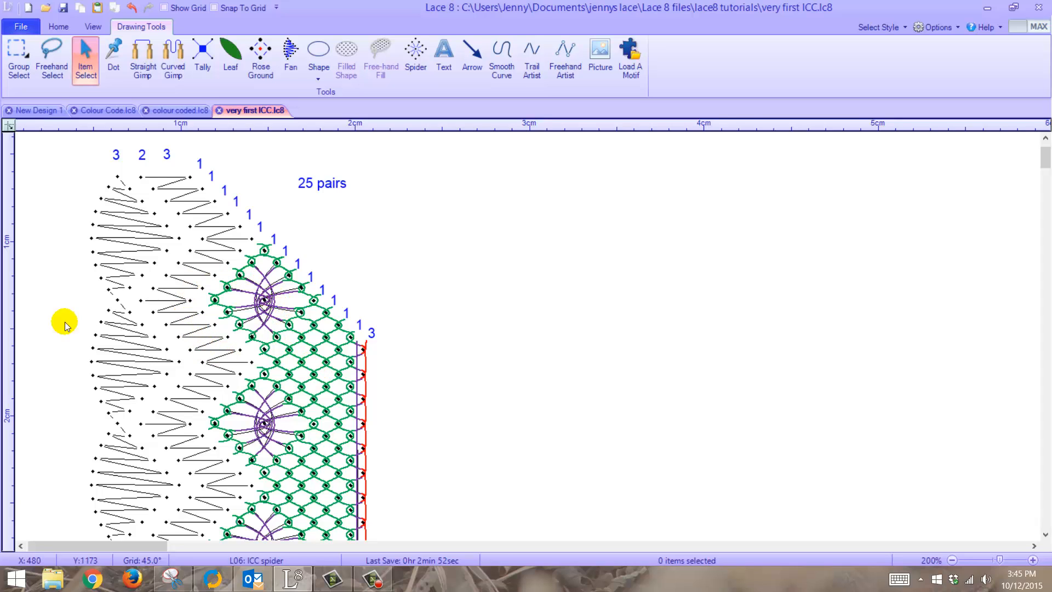
mouse_move(117, 178)
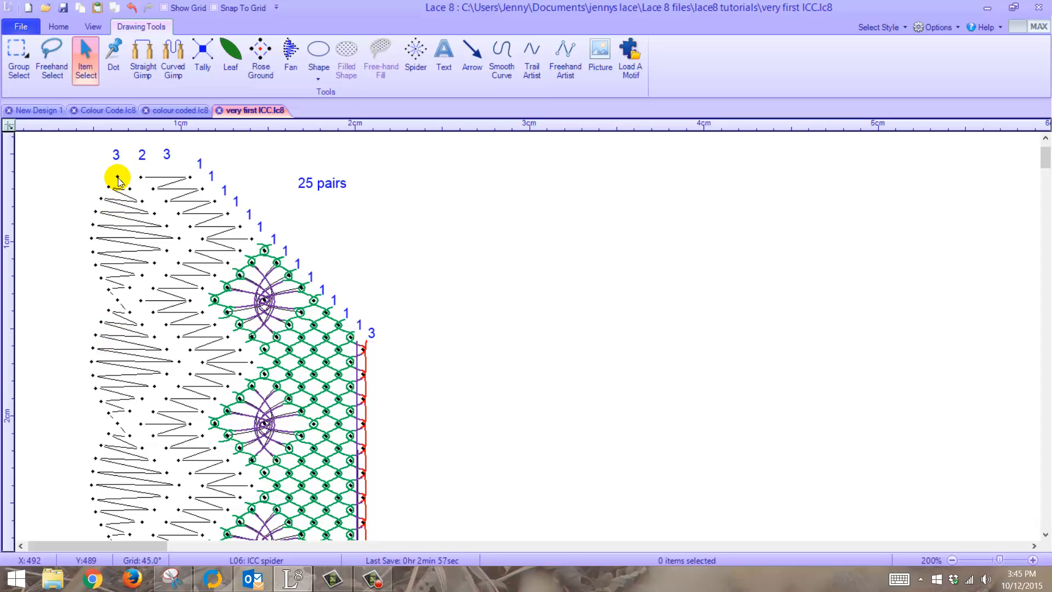
mouse_move(127, 191)
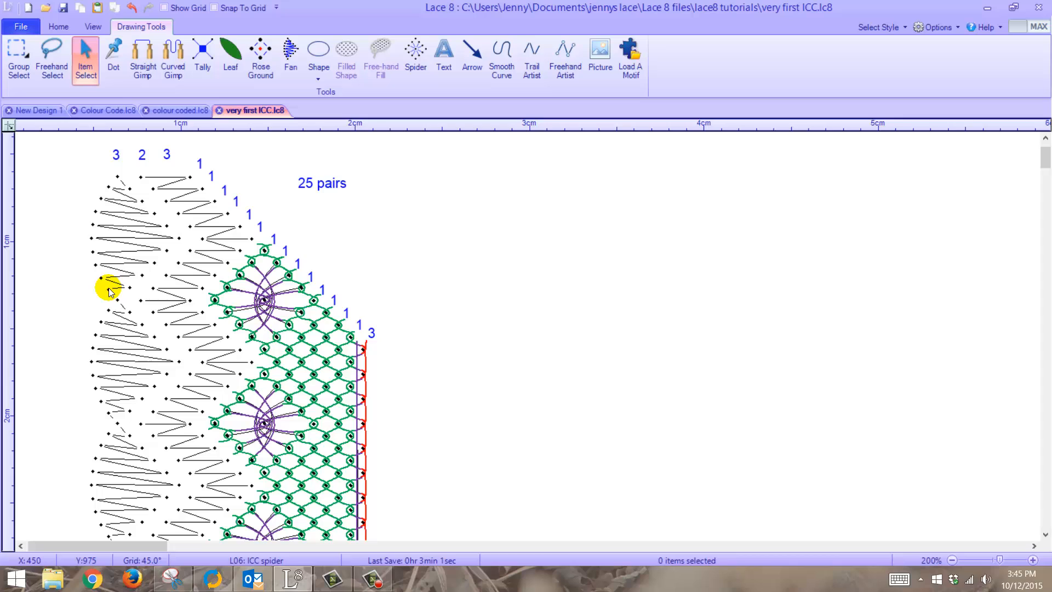
mouse_move(118, 301)
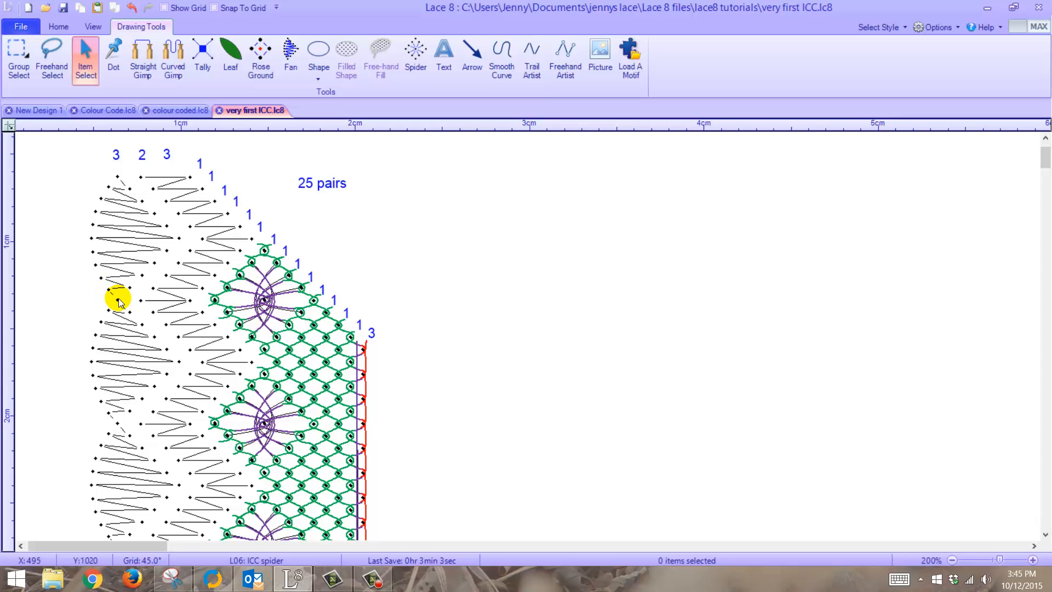
mouse_move(120, 295)
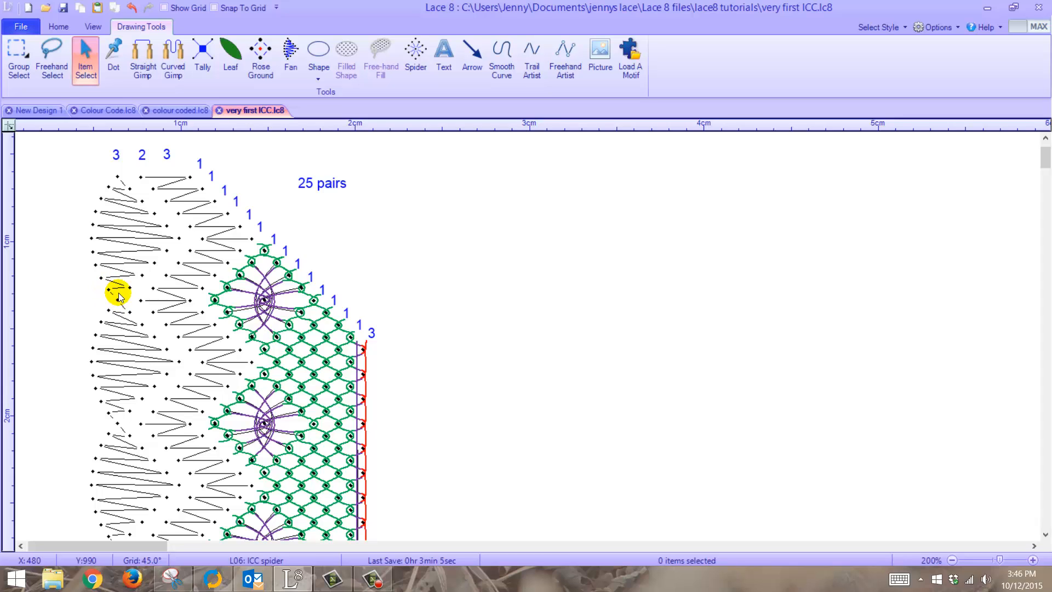
mouse_move(113, 303)
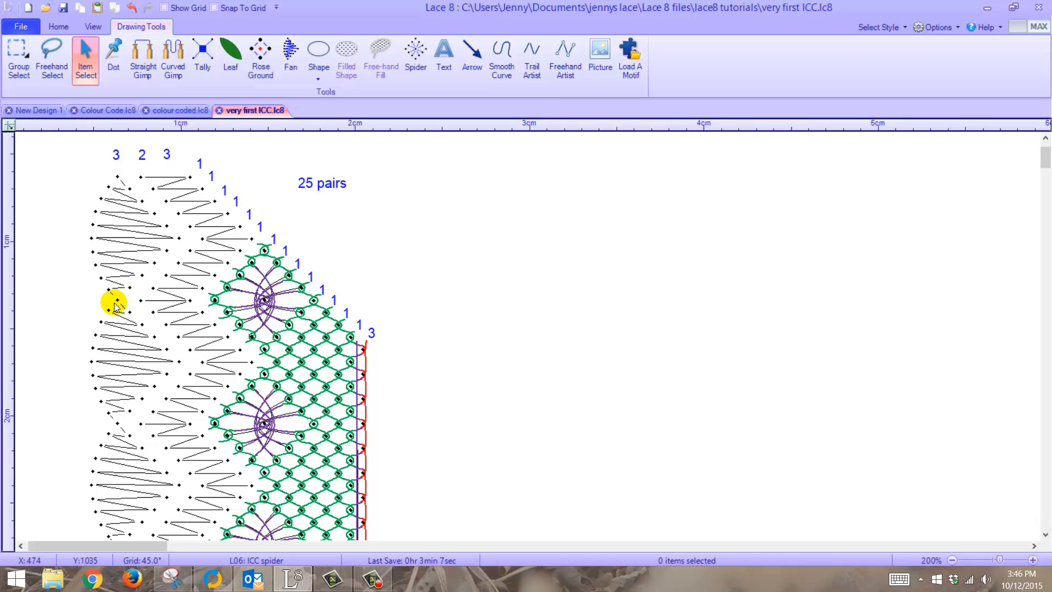
mouse_move(120, 304)
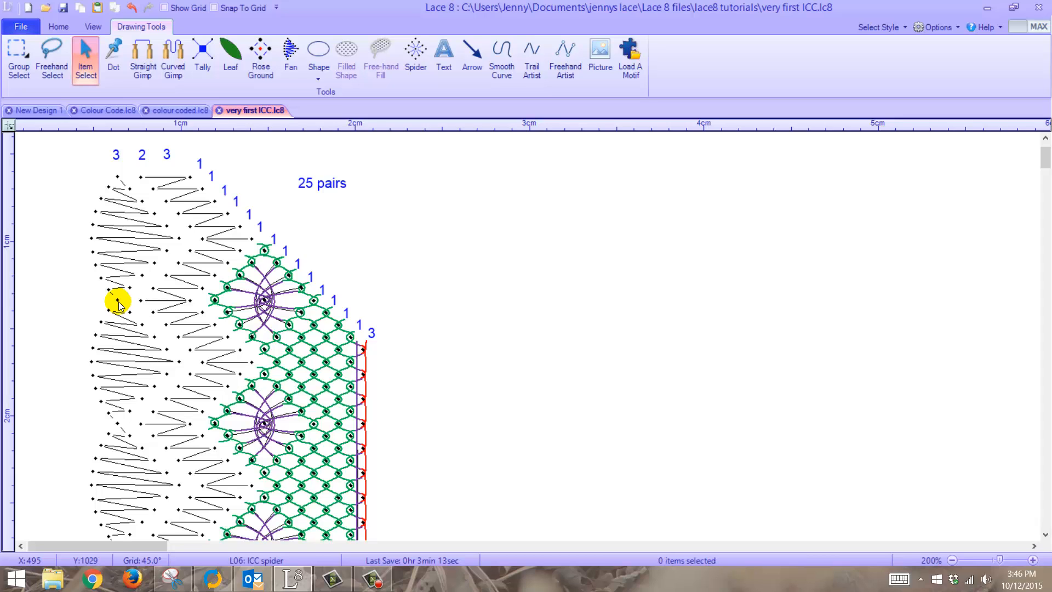
mouse_move(107, 298)
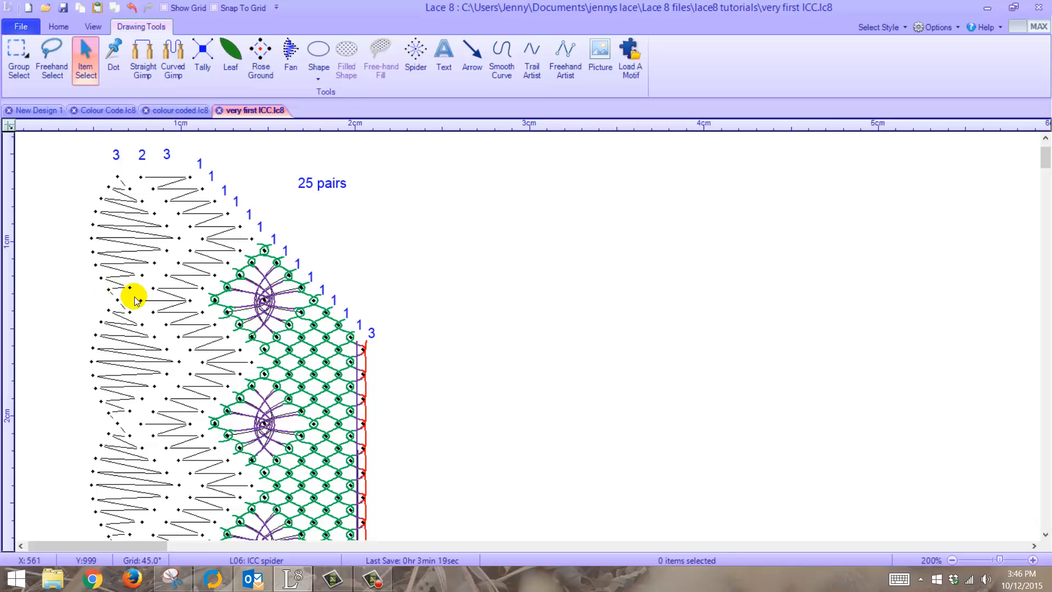
mouse_move(117, 416)
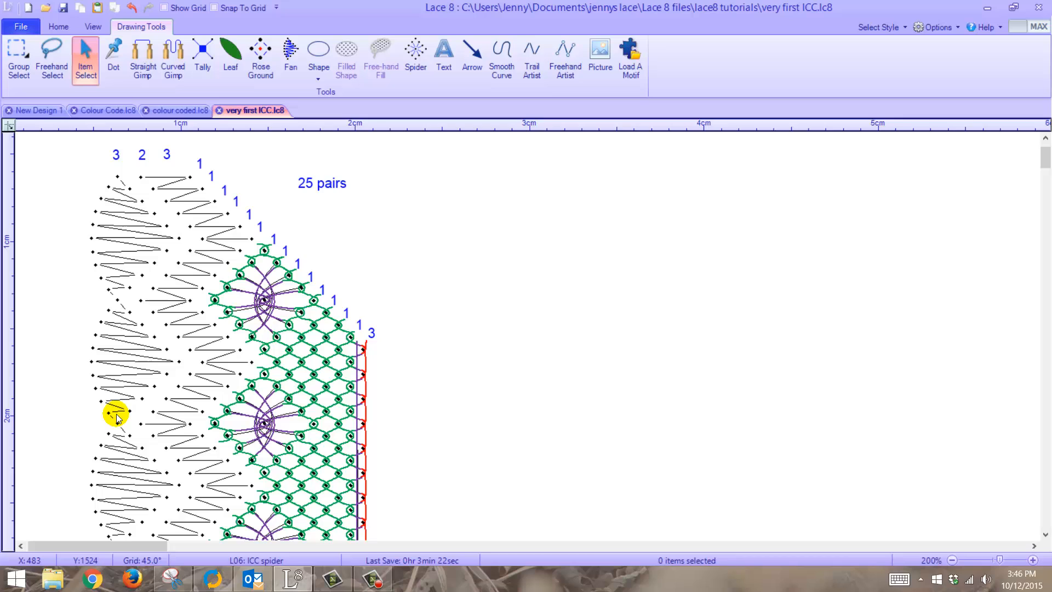
mouse_move(99, 375)
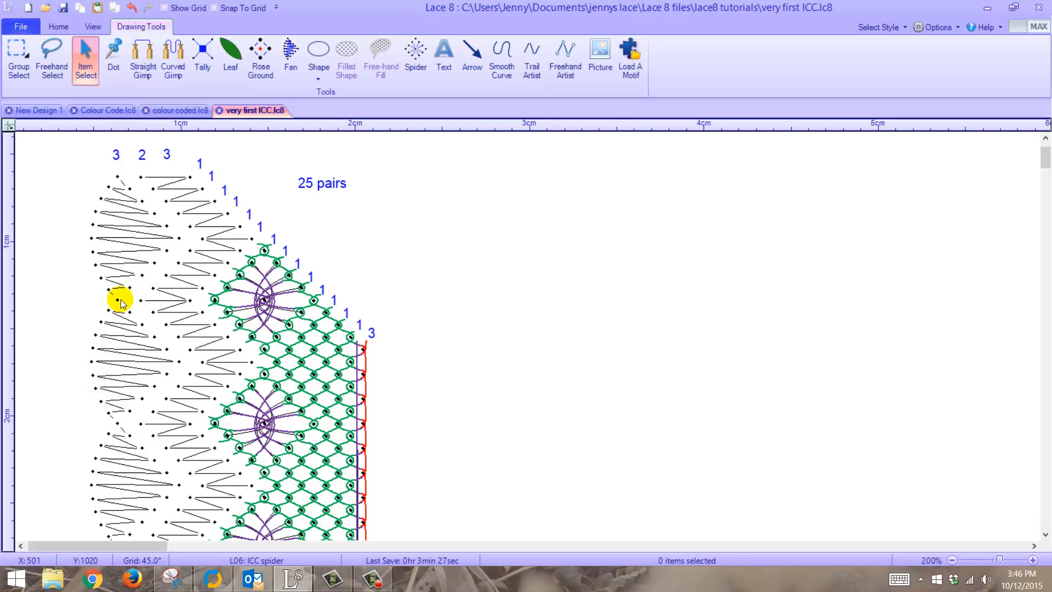
mouse_move(121, 304)
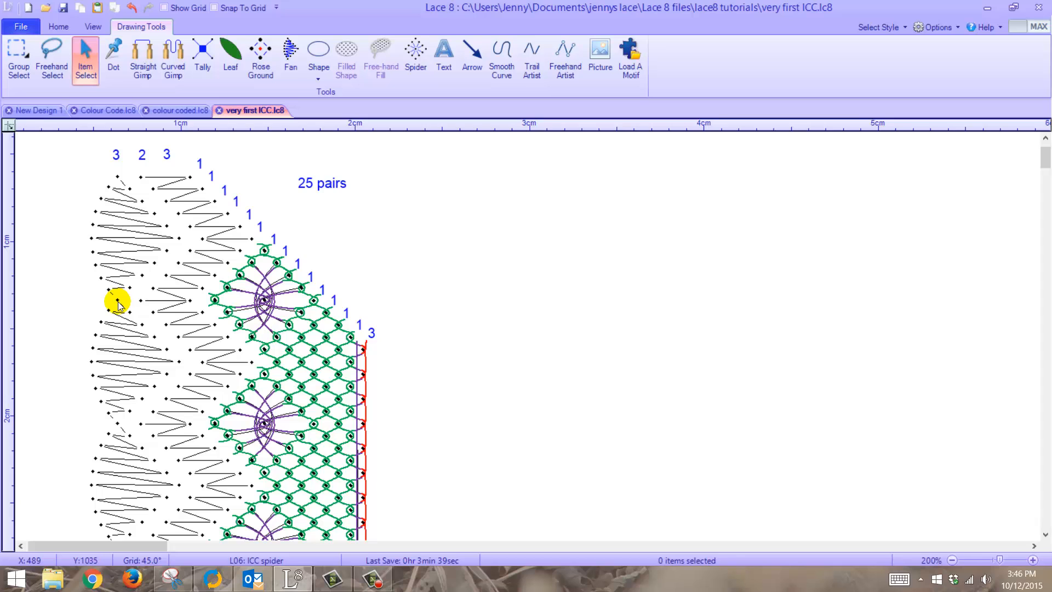
mouse_move(133, 184)
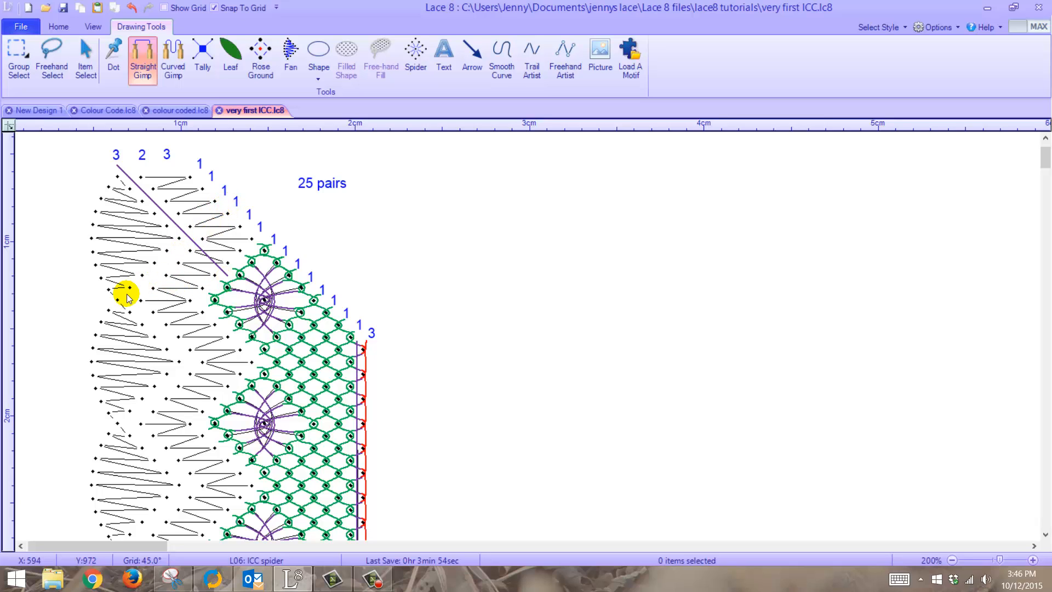
- Drag a second purple straight gimp line across the top fan to form an X
left_click_drag(127, 292, 252, 184)
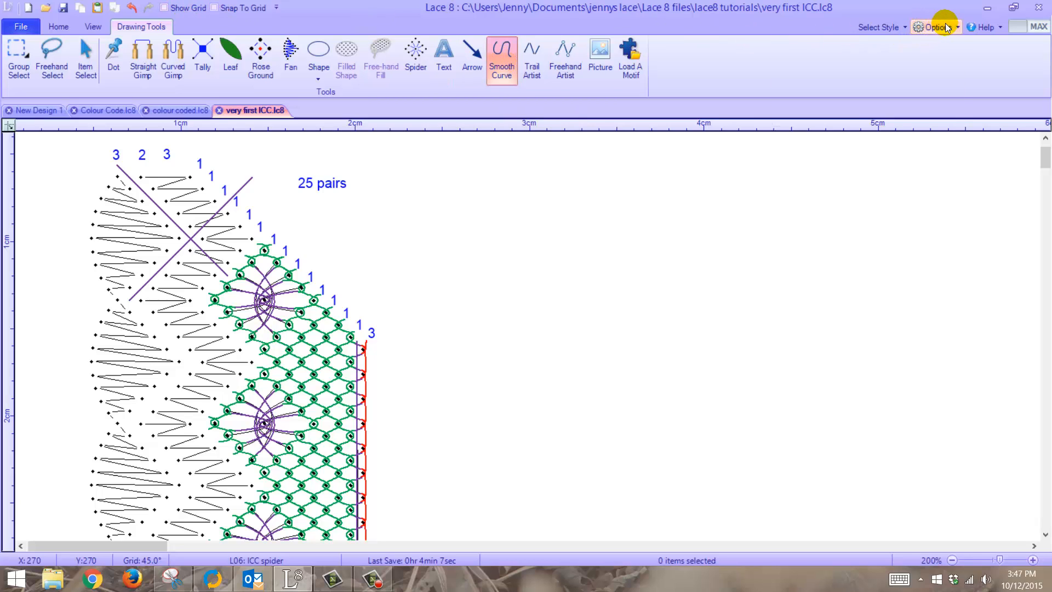
left_click(935, 26)
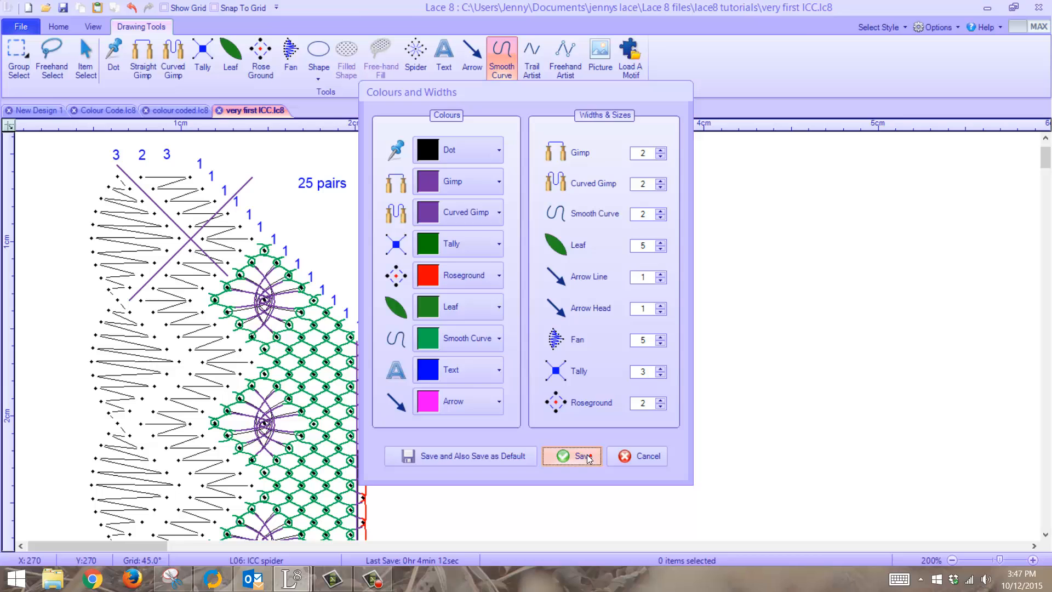
- Keep green as the curve colour and start the weaver curve at the fan's top pin
left_click(571, 456)
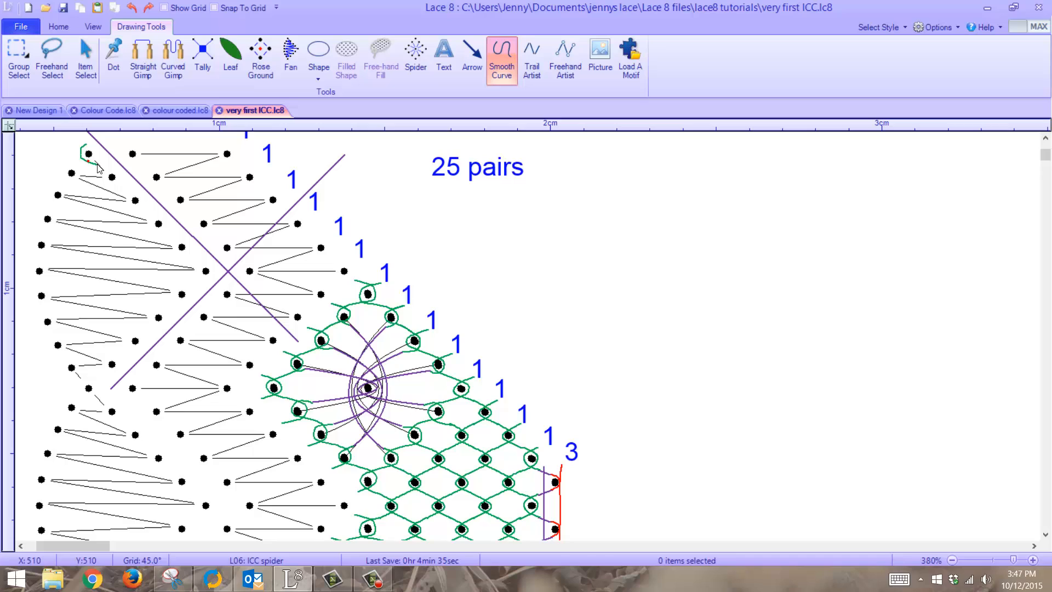
left_click(120, 176)
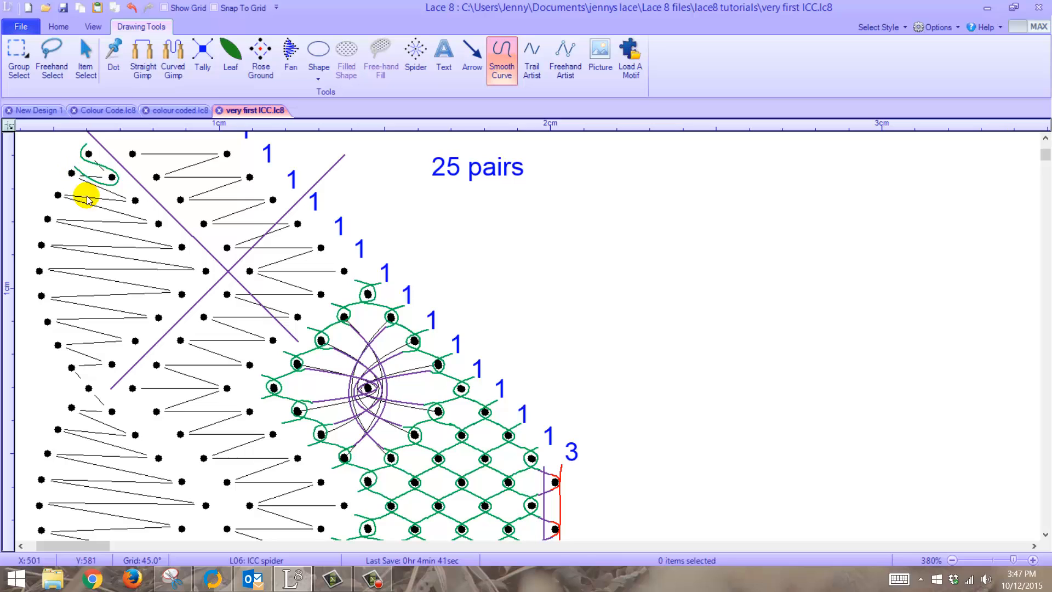
mouse_move(106, 200)
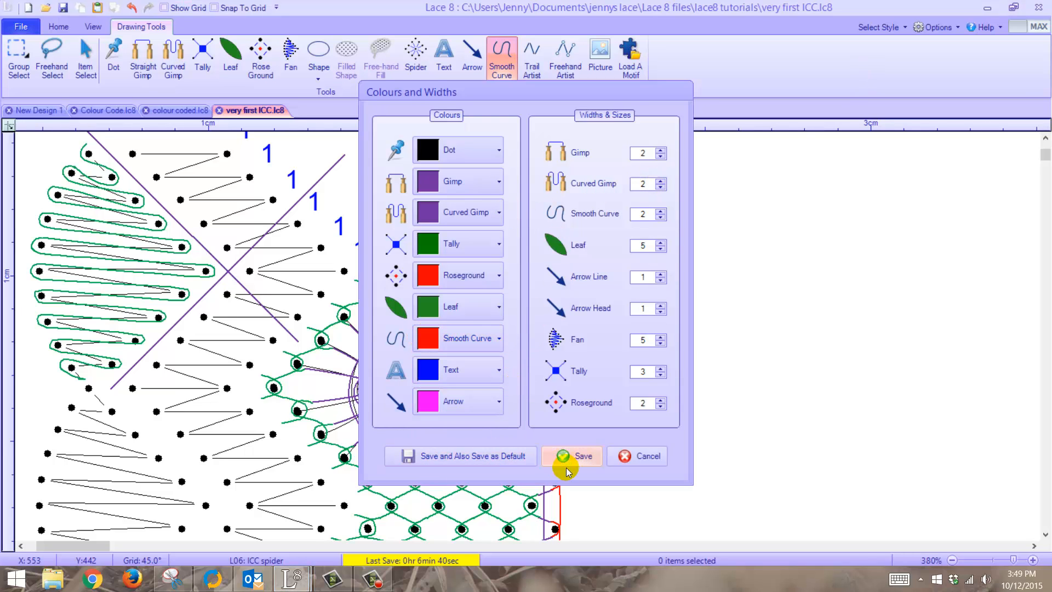
- Draw a small red smooth curve around the top fan's bottom pin
left_click(572, 456)
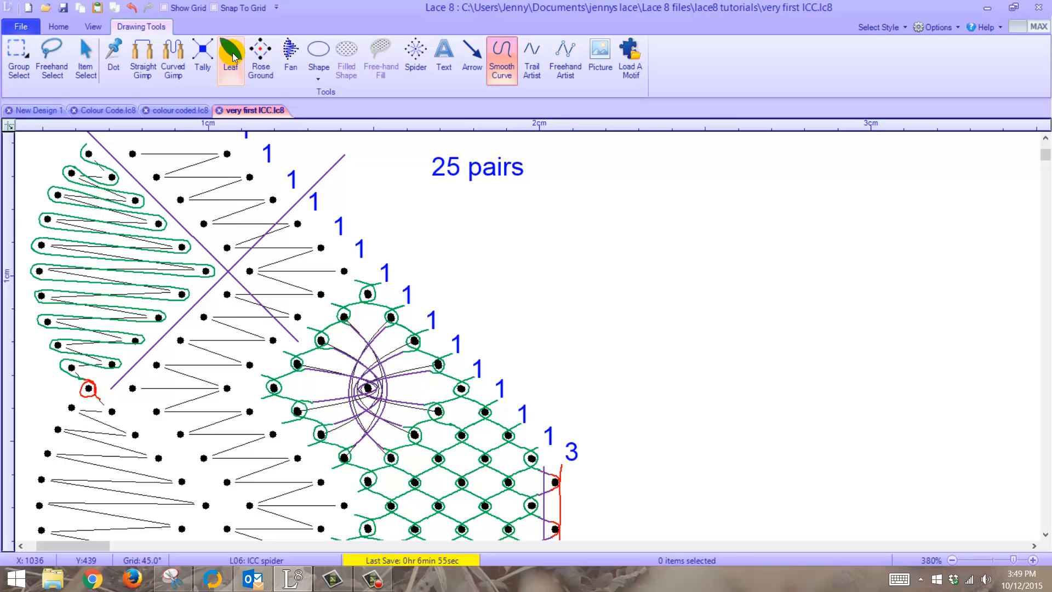
mouse_move(230, 57)
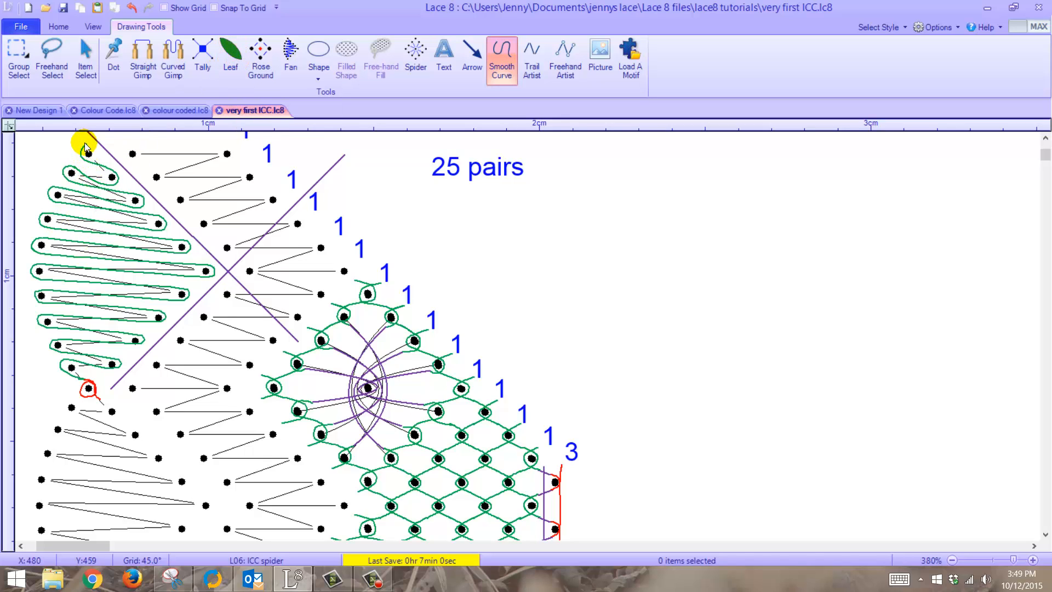
left_click(85, 57)
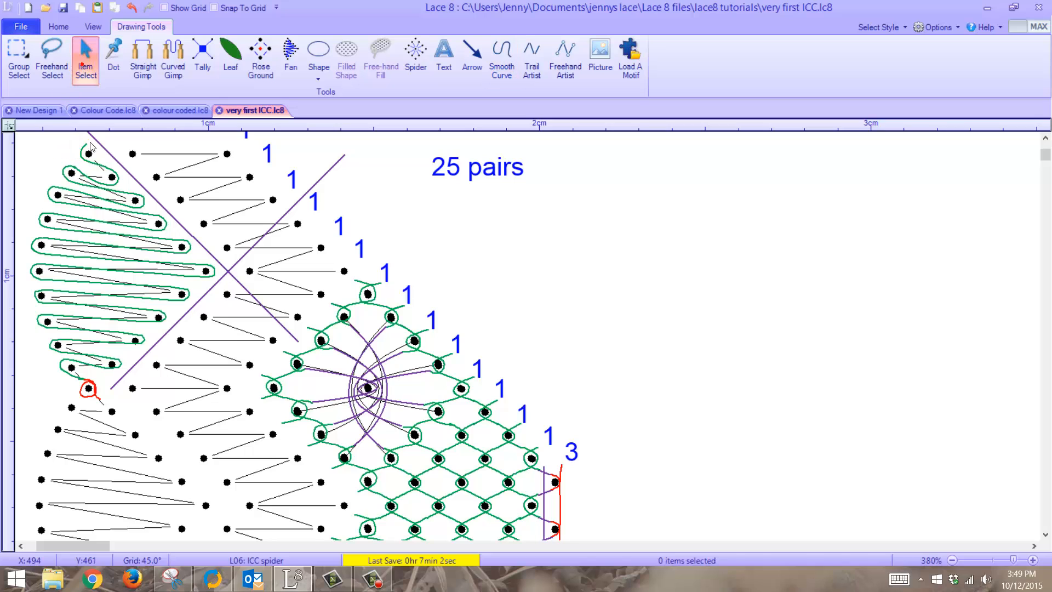
left_click(88, 144)
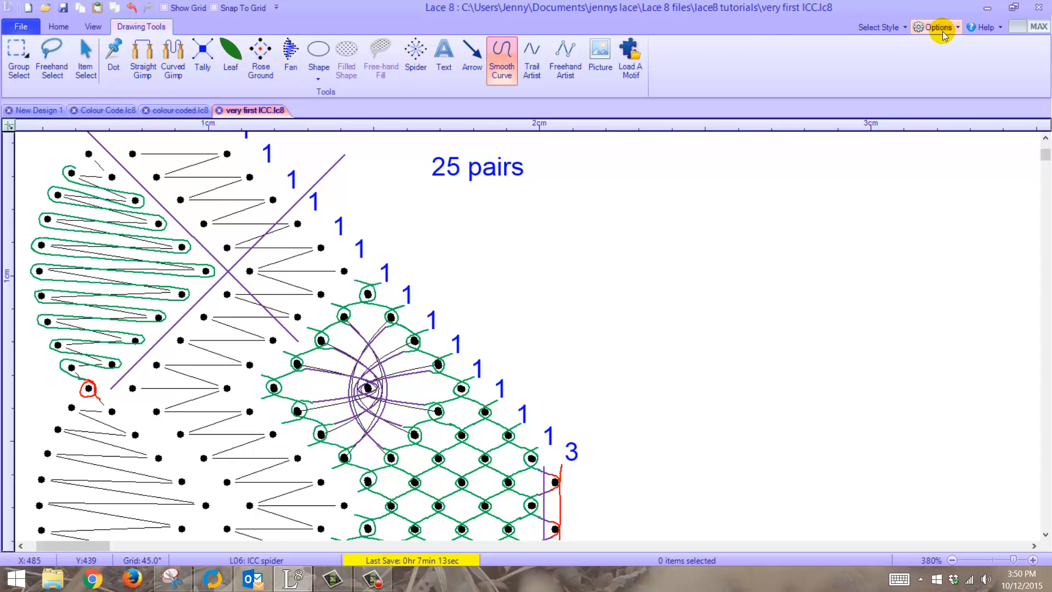
left_click(937, 26)
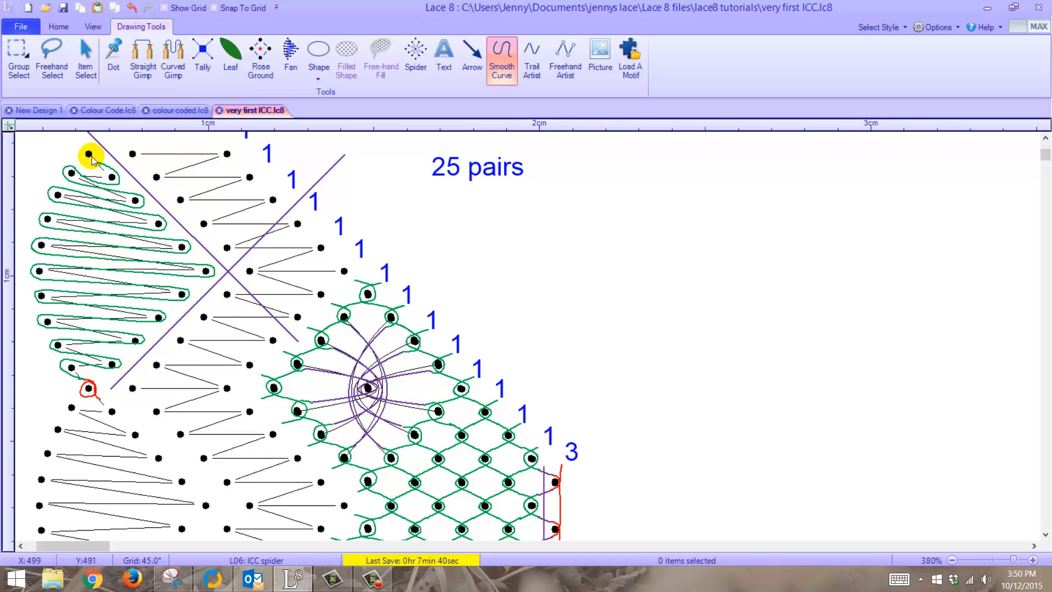
mouse_move(54, 245)
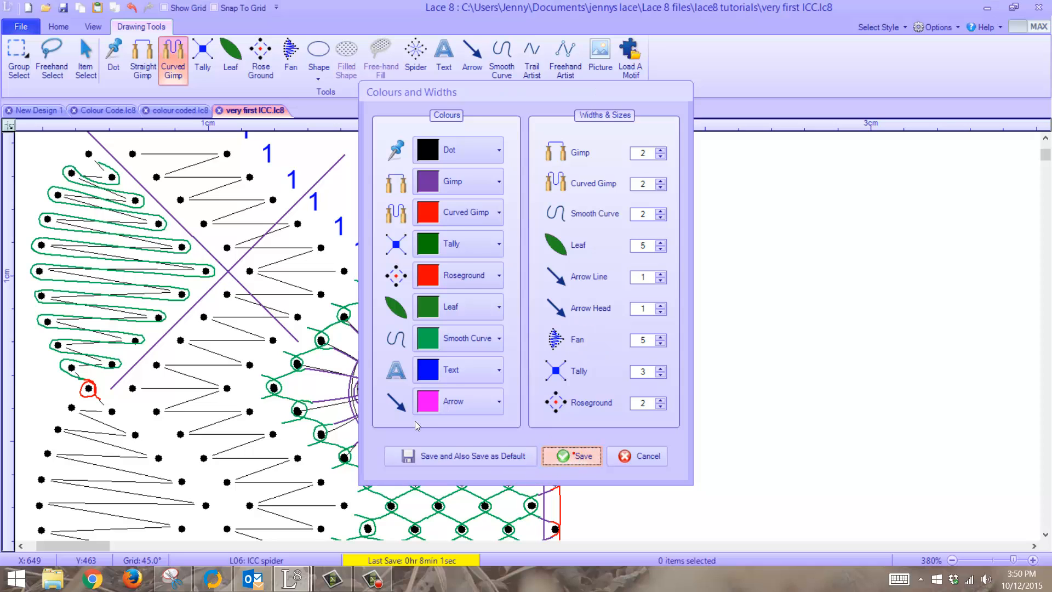
- Draw a red curved gimp from the fan's top pin down its outer edge to the loop
left_click(571, 456)
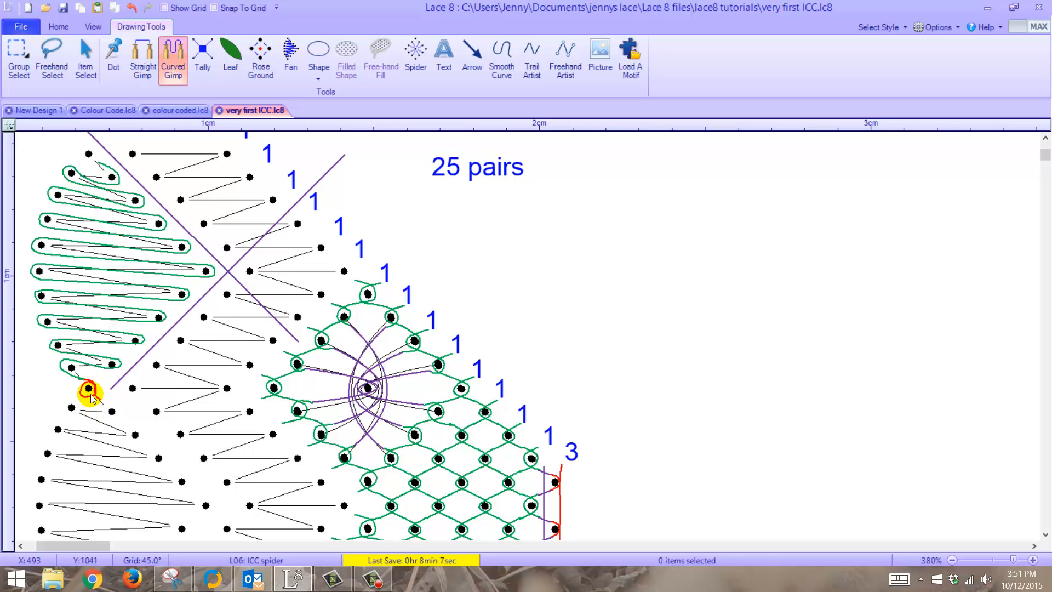
mouse_move(96, 156)
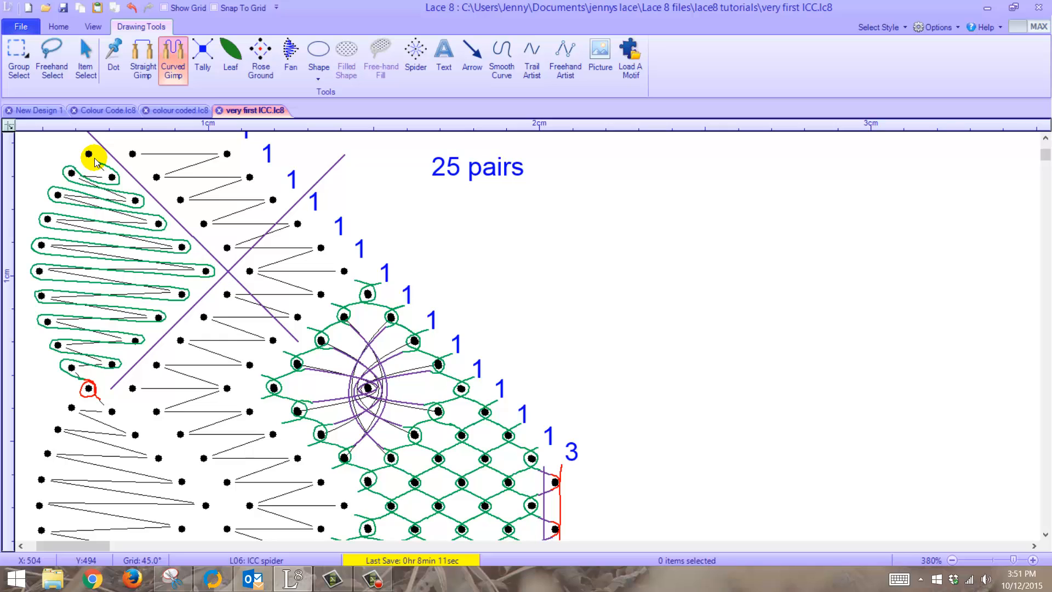
left_click_drag(95, 155, 89, 312)
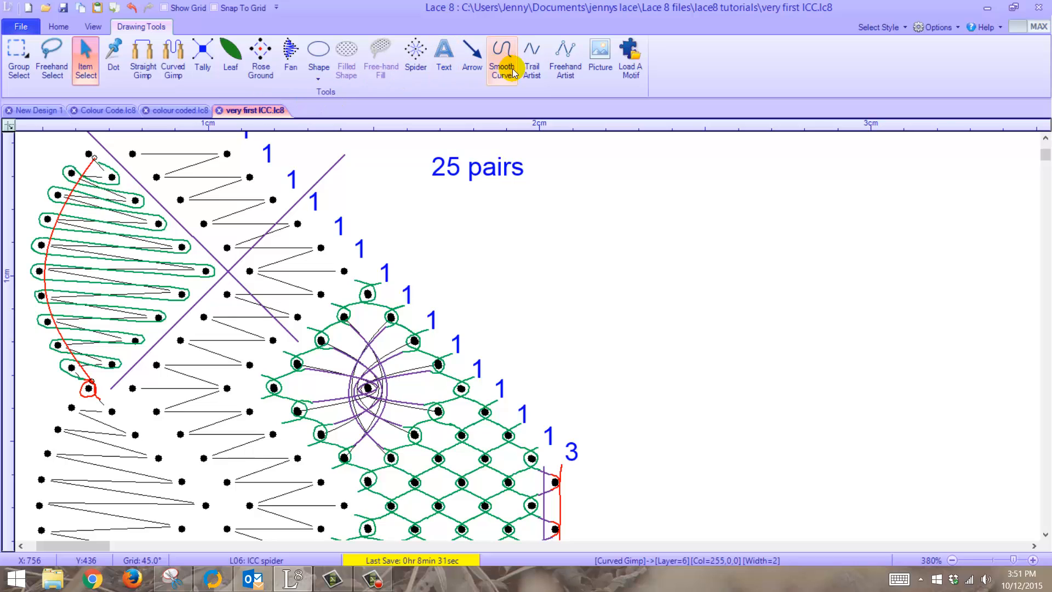
- Draw green smooth curves through the fan pins from top to bottom
left_click(502, 57)
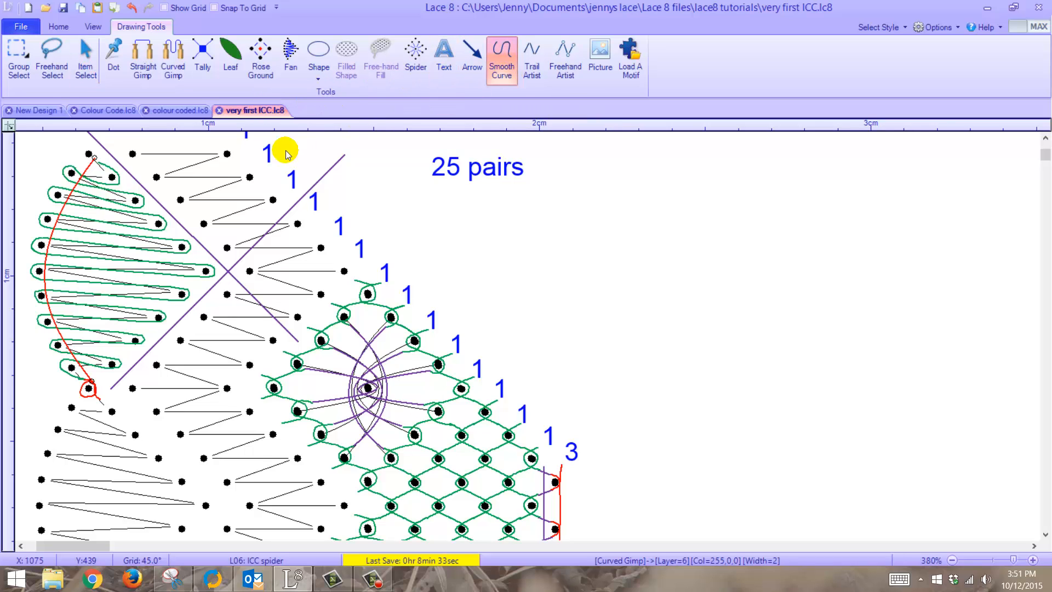
mouse_move(114, 176)
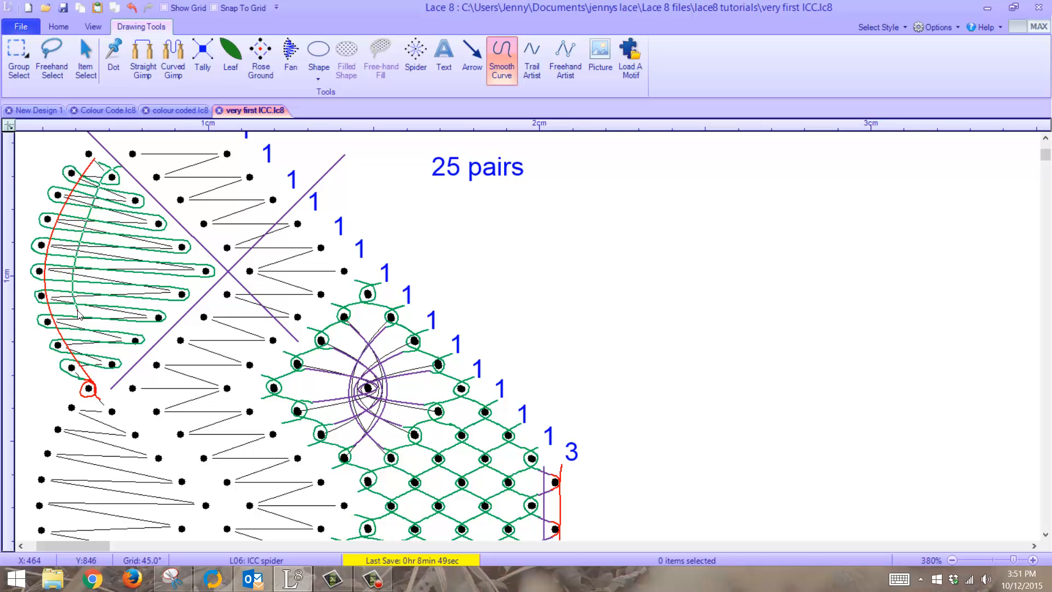
mouse_move(91, 349)
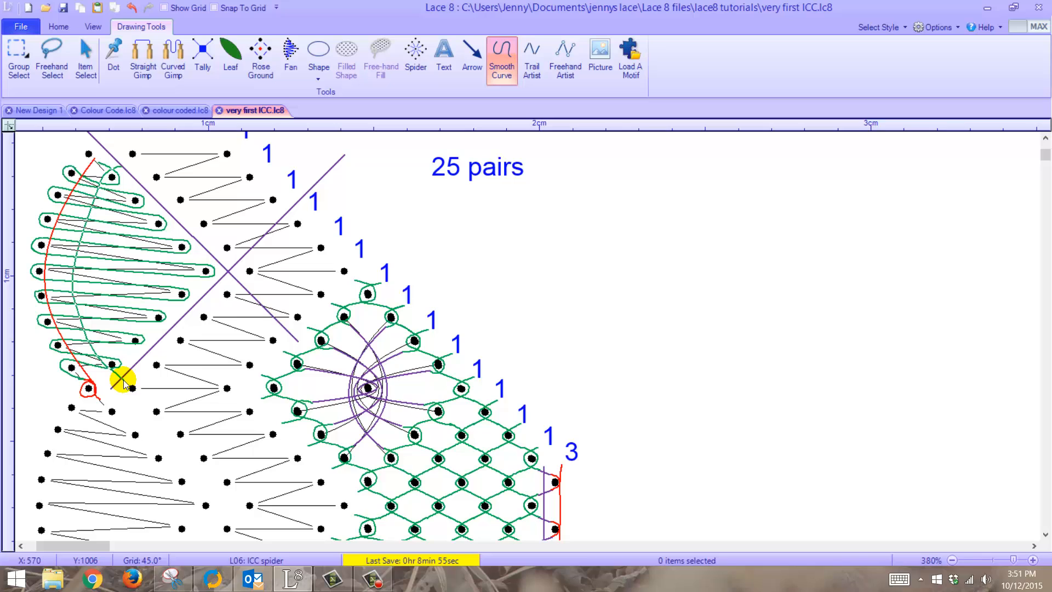
mouse_move(132, 389)
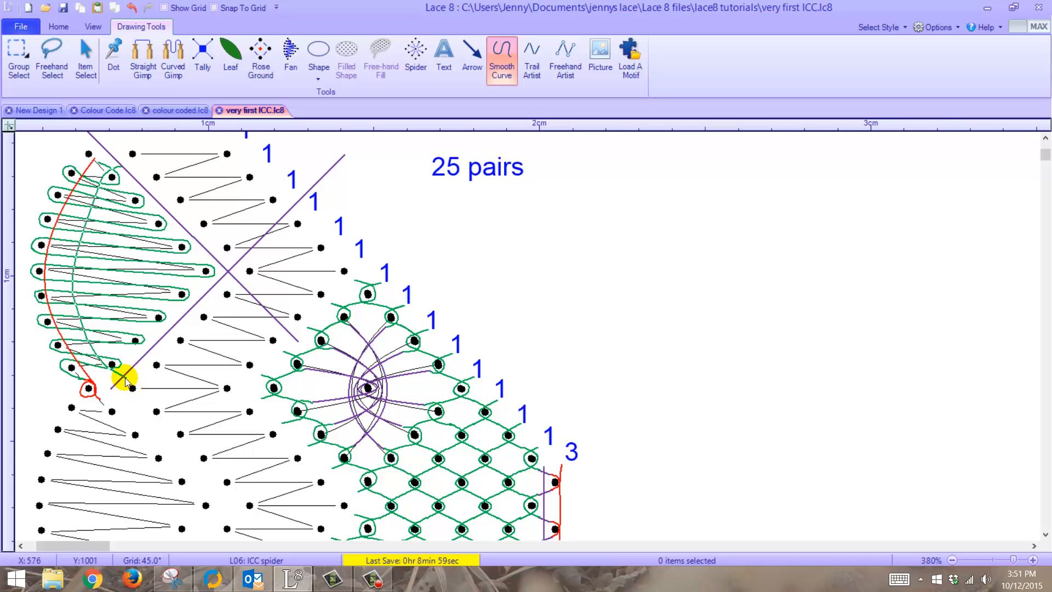
mouse_move(125, 376)
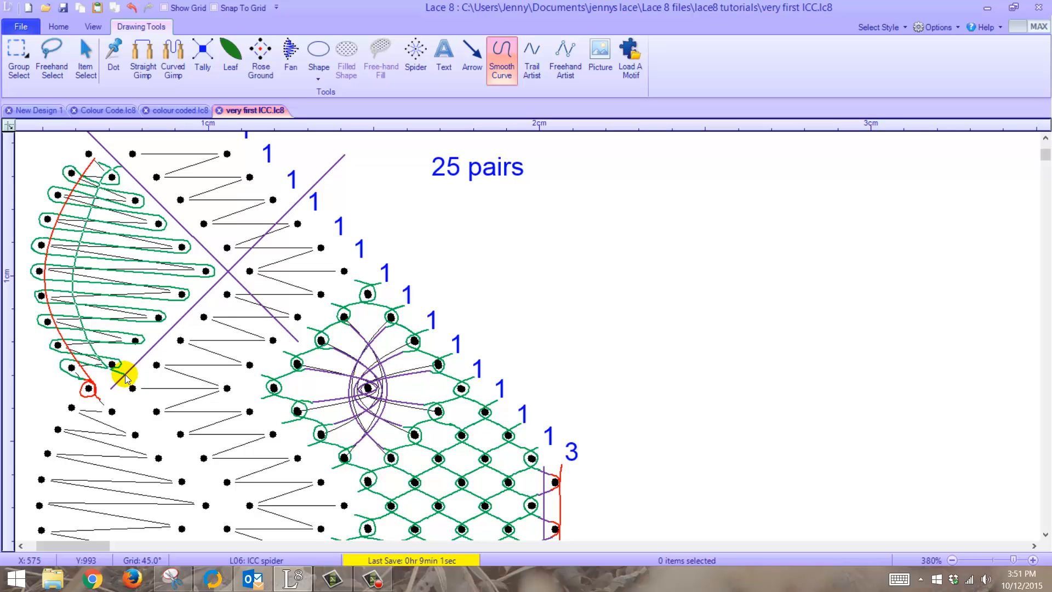
mouse_move(120, 384)
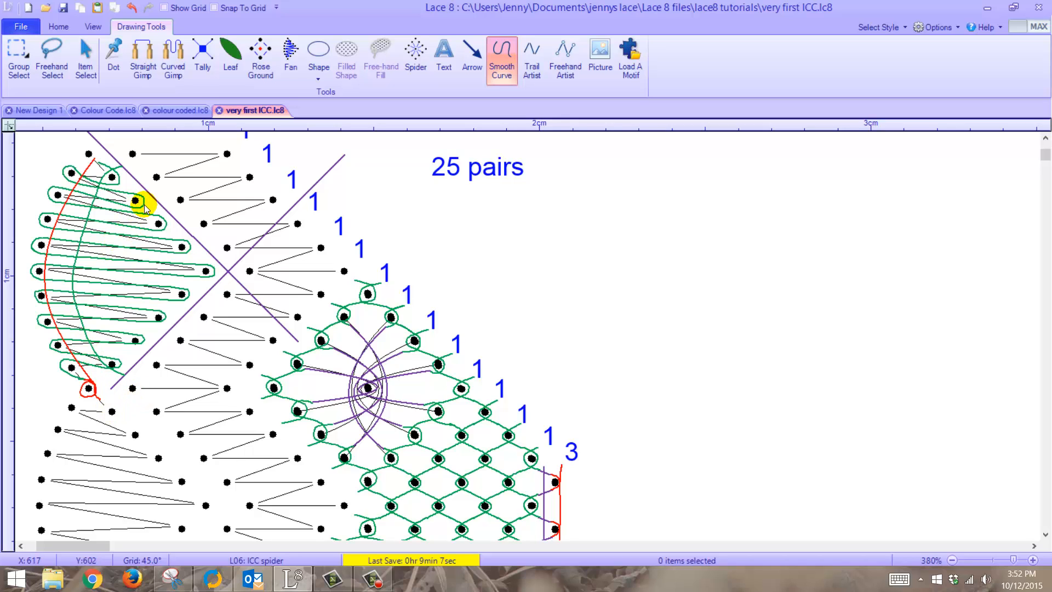
mouse_move(146, 195)
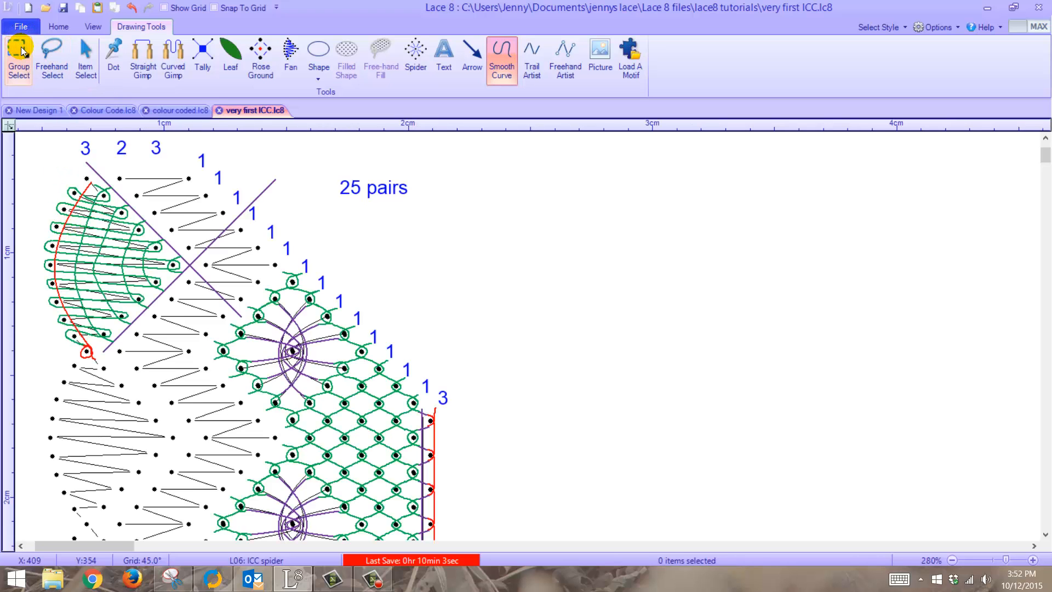
- Group-select the finished fan and paste a copy onto the next fan below
left_click(18, 57)
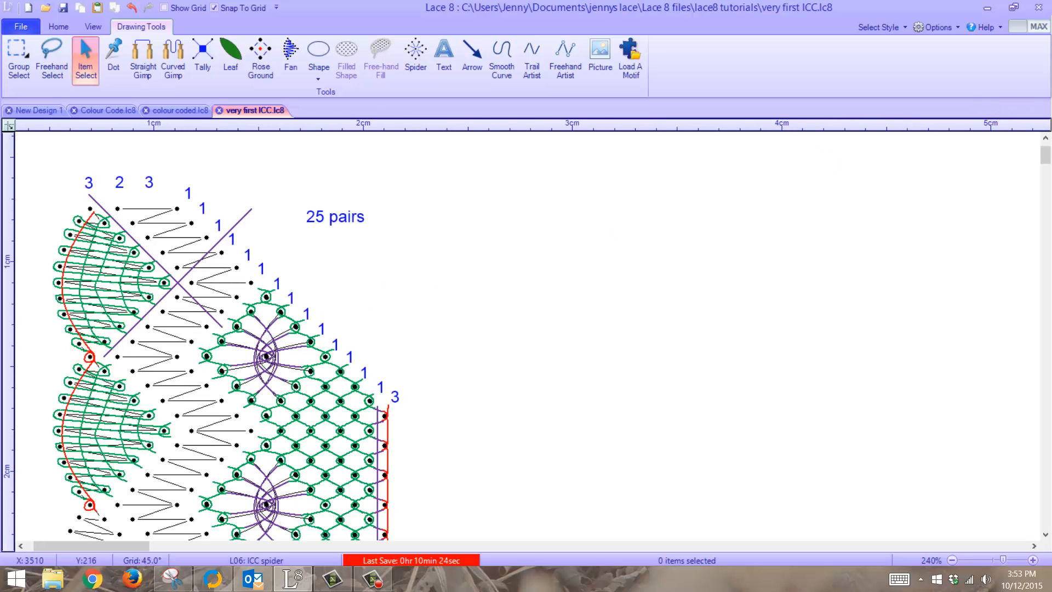
scroll("down", 3)
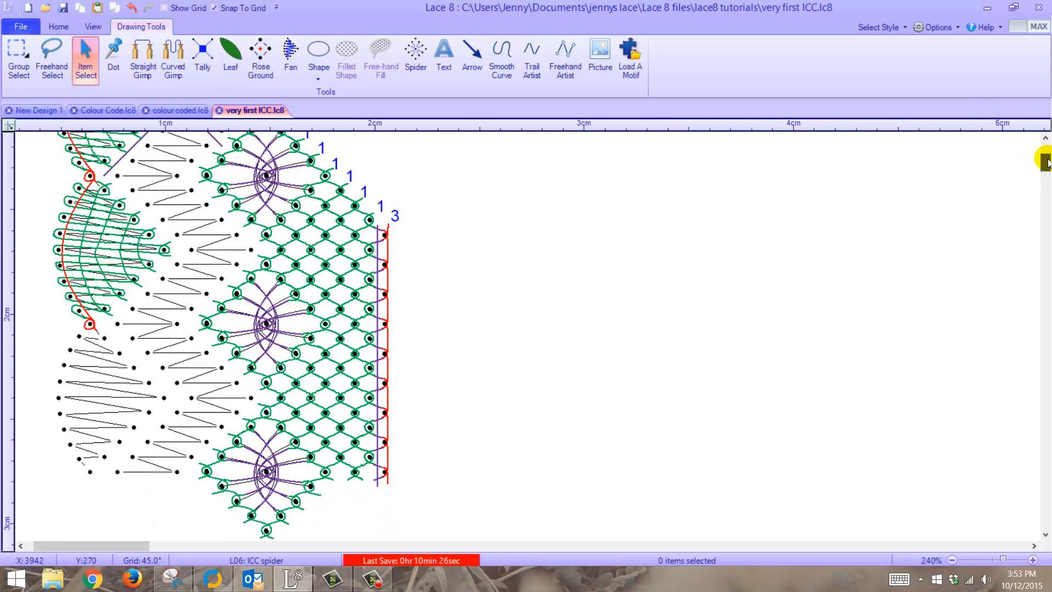